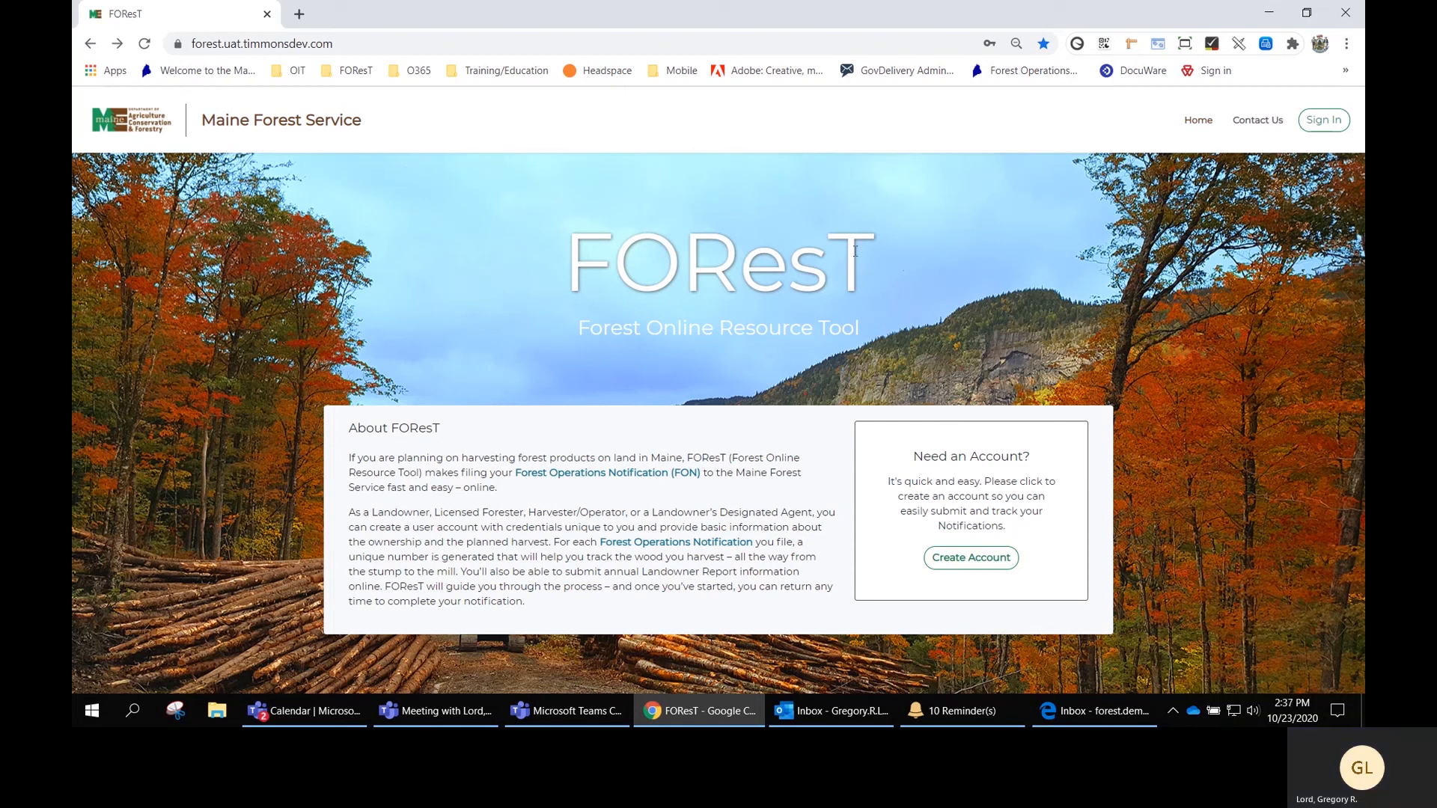
pyautogui.moveTo(811, 349)
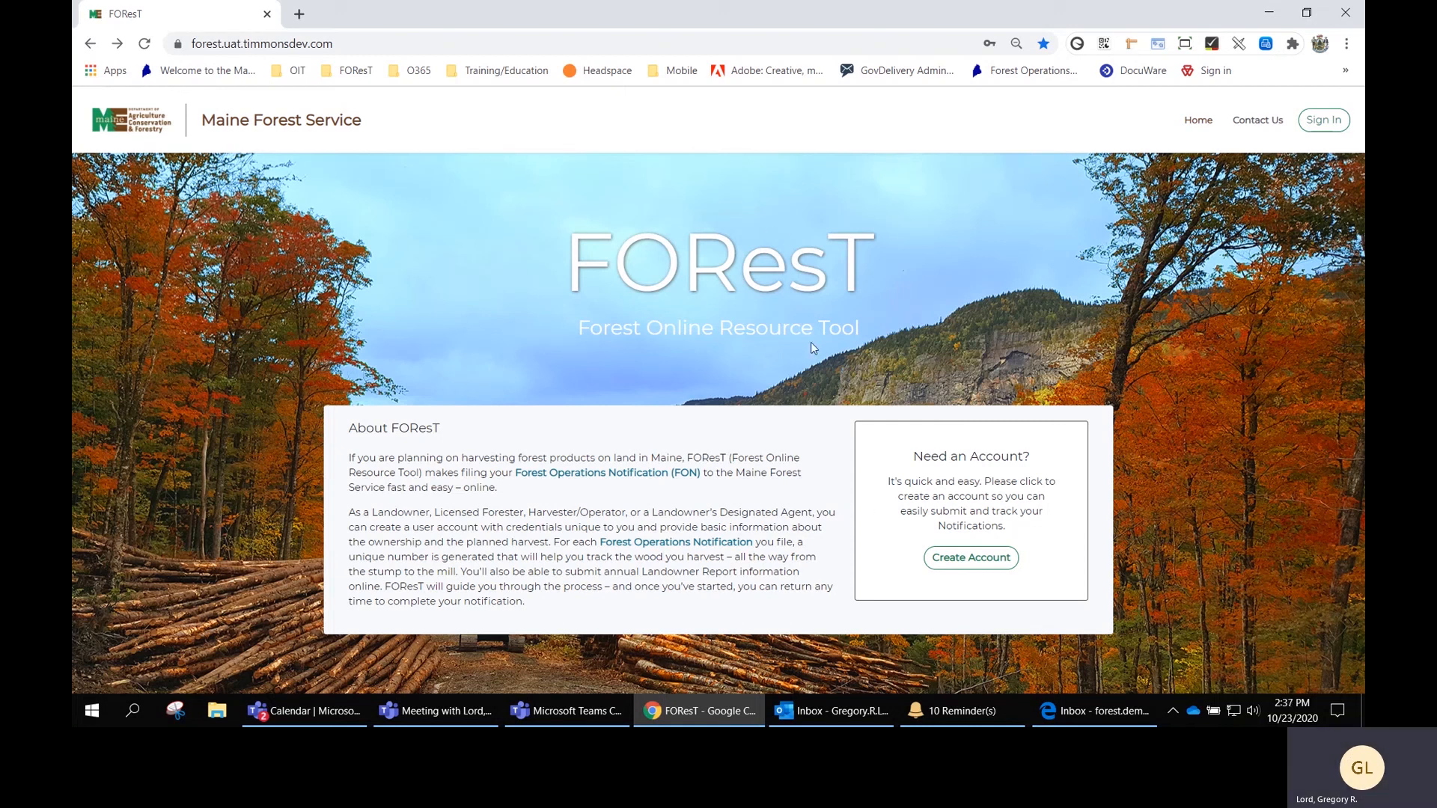
pyautogui.moveTo(971, 558)
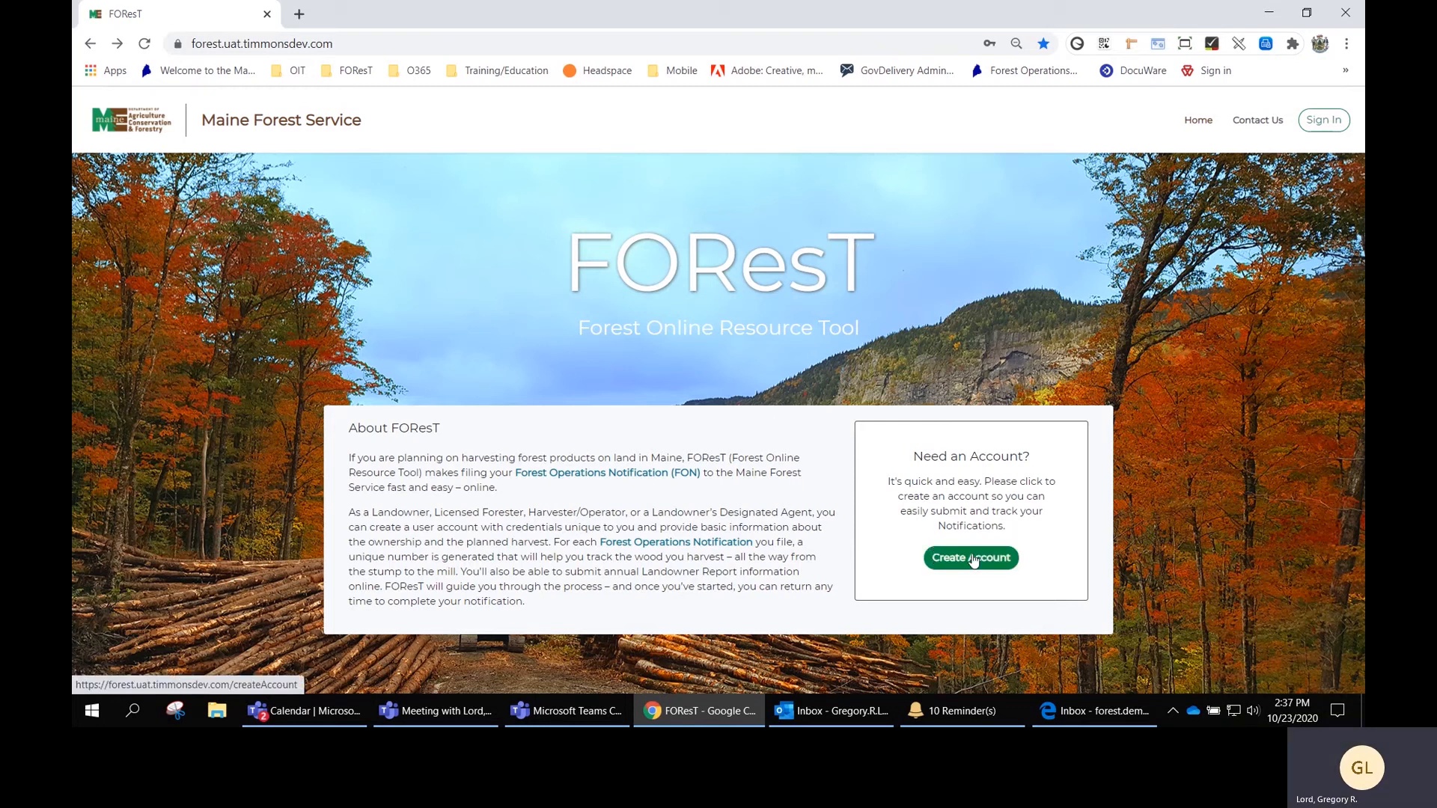
pyautogui.moveTo(976, 564)
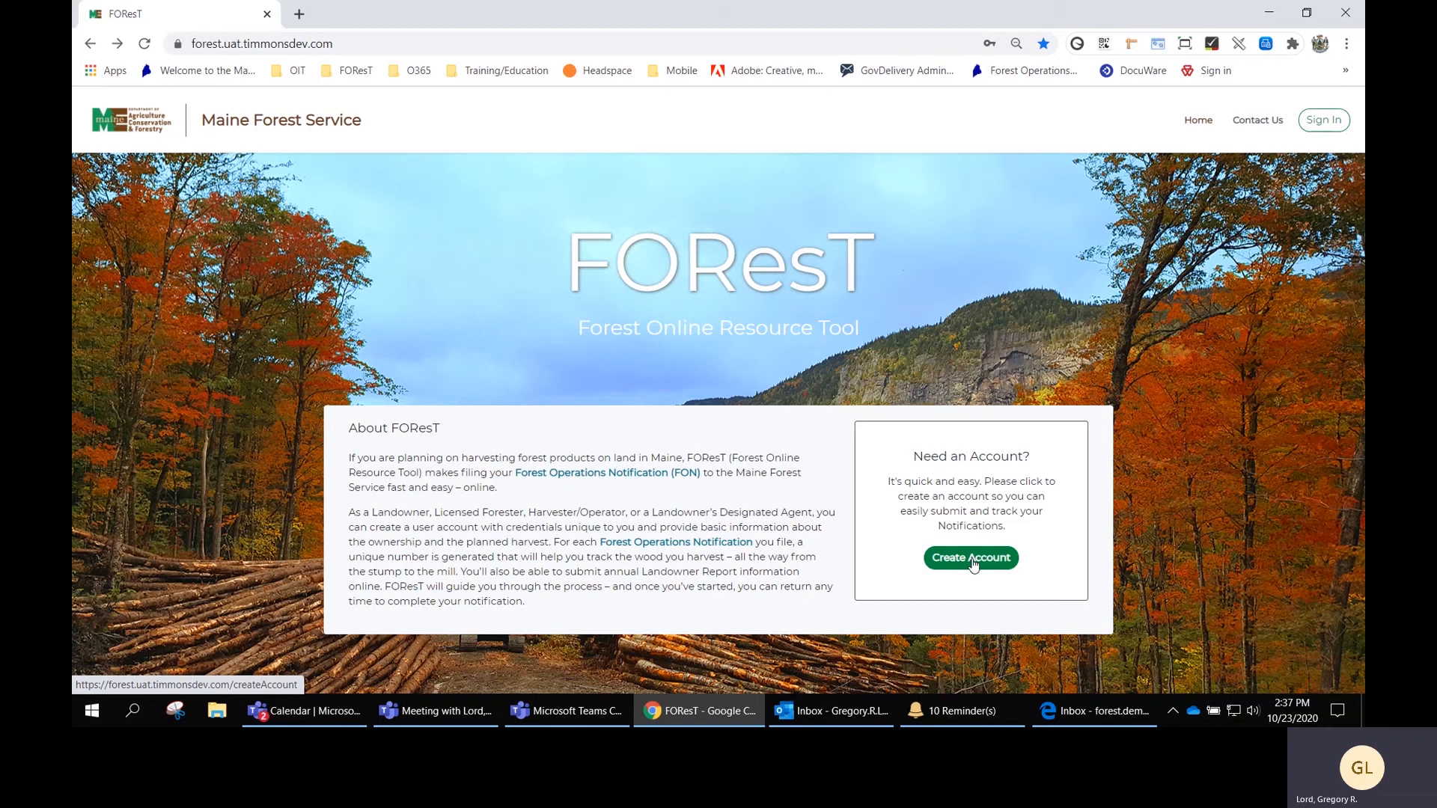
# - Start a new account and fill the first name from autofill and last name 'Lord'
pyautogui.click(970, 557)
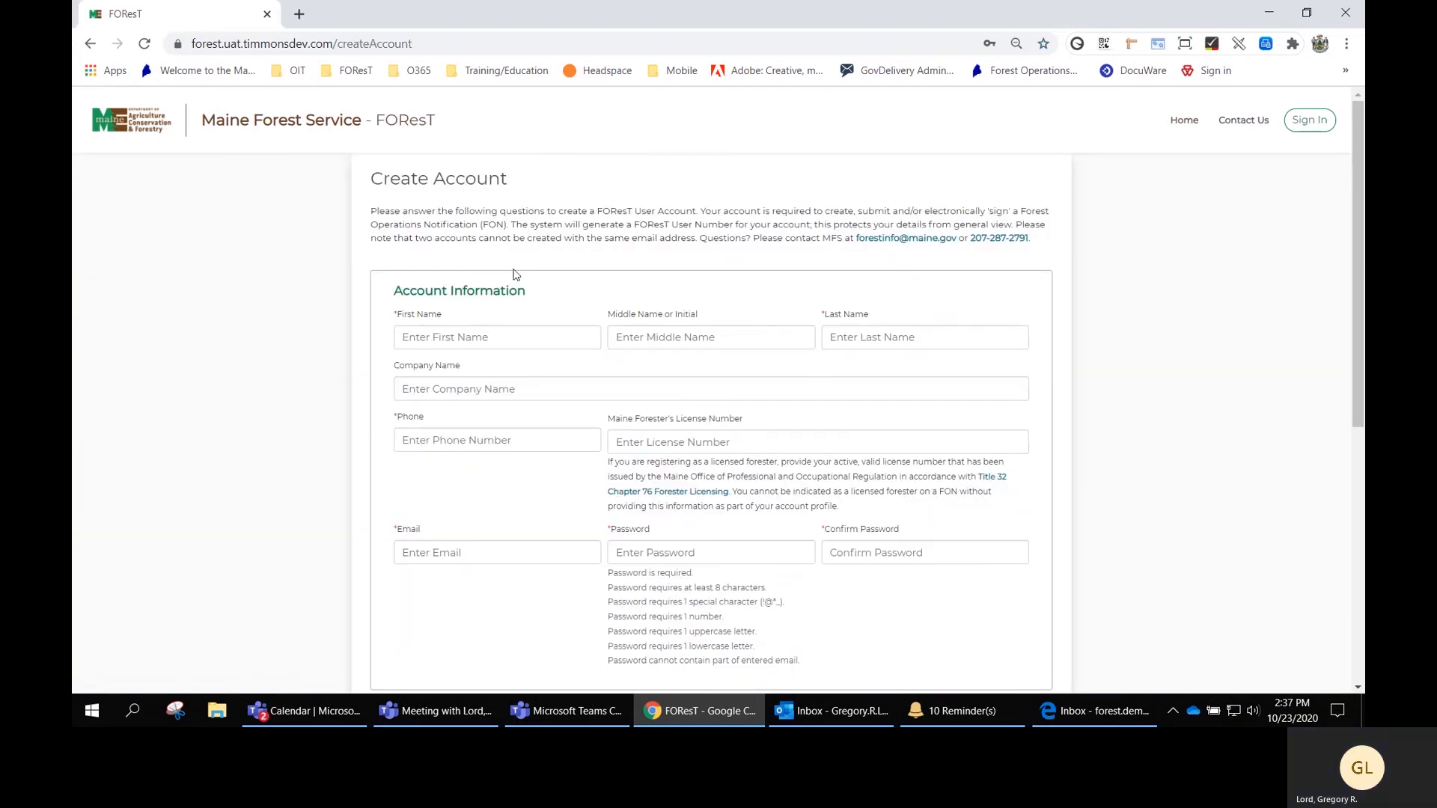
pyautogui.moveTo(473, 208)
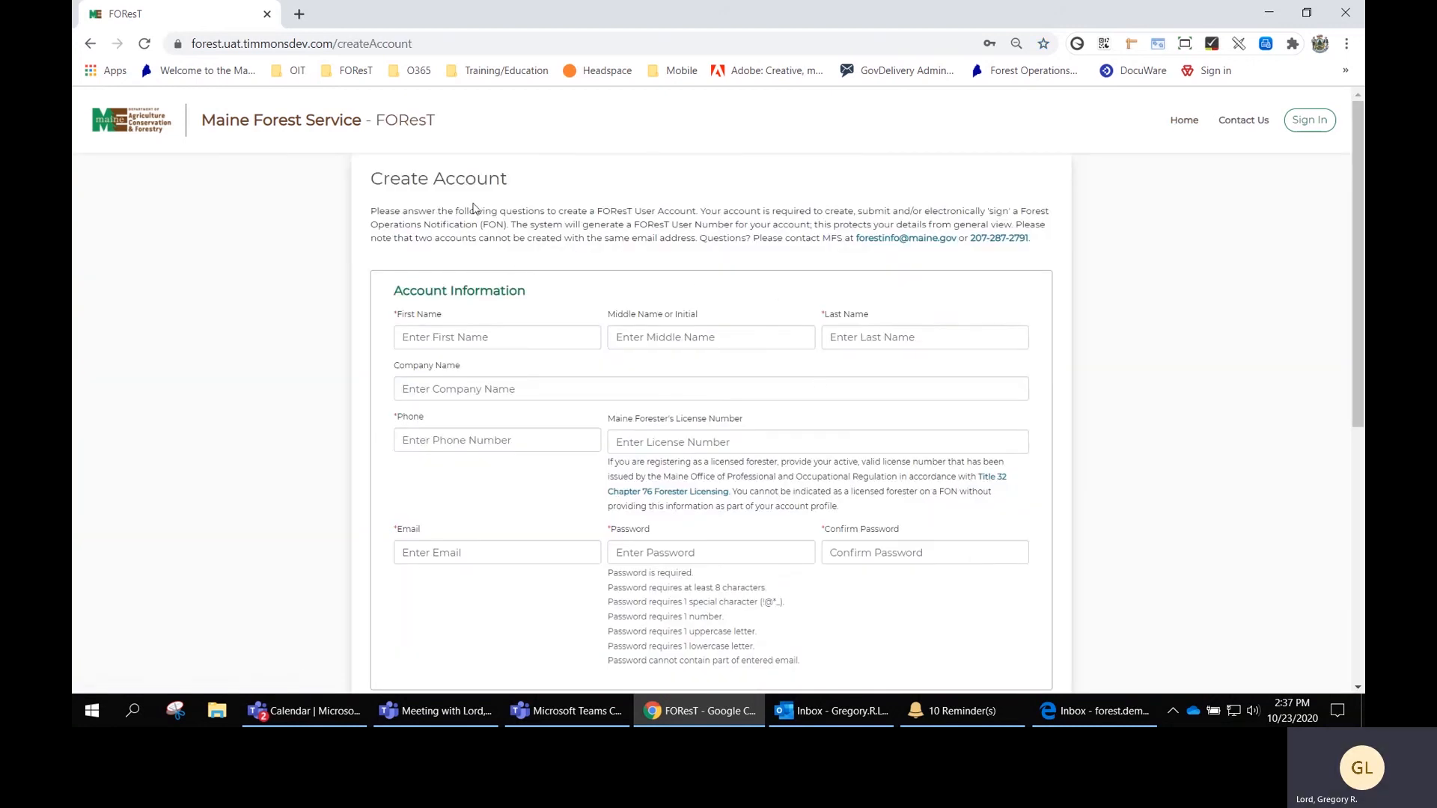
pyautogui.moveTo(529, 215)
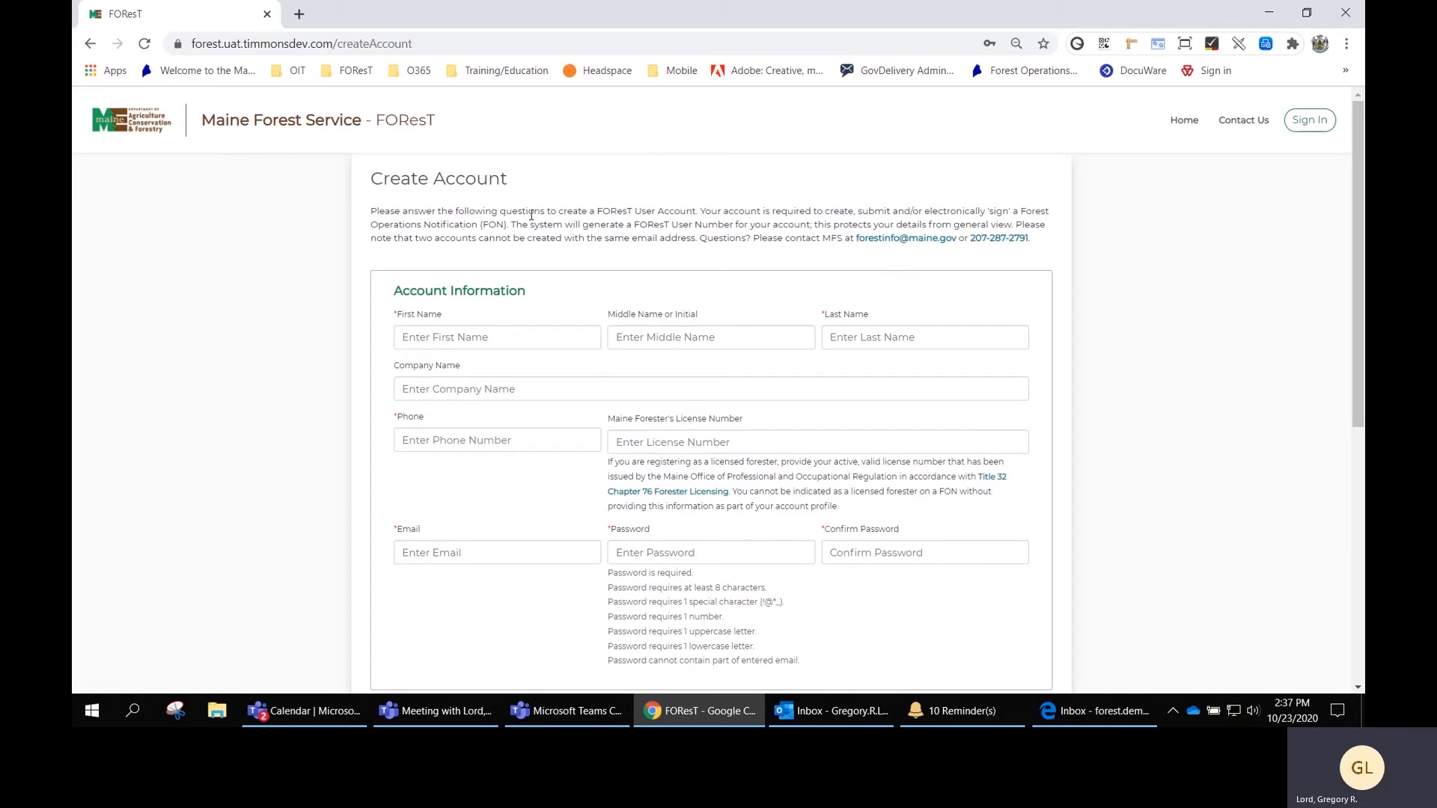
pyautogui.scroll(-3)
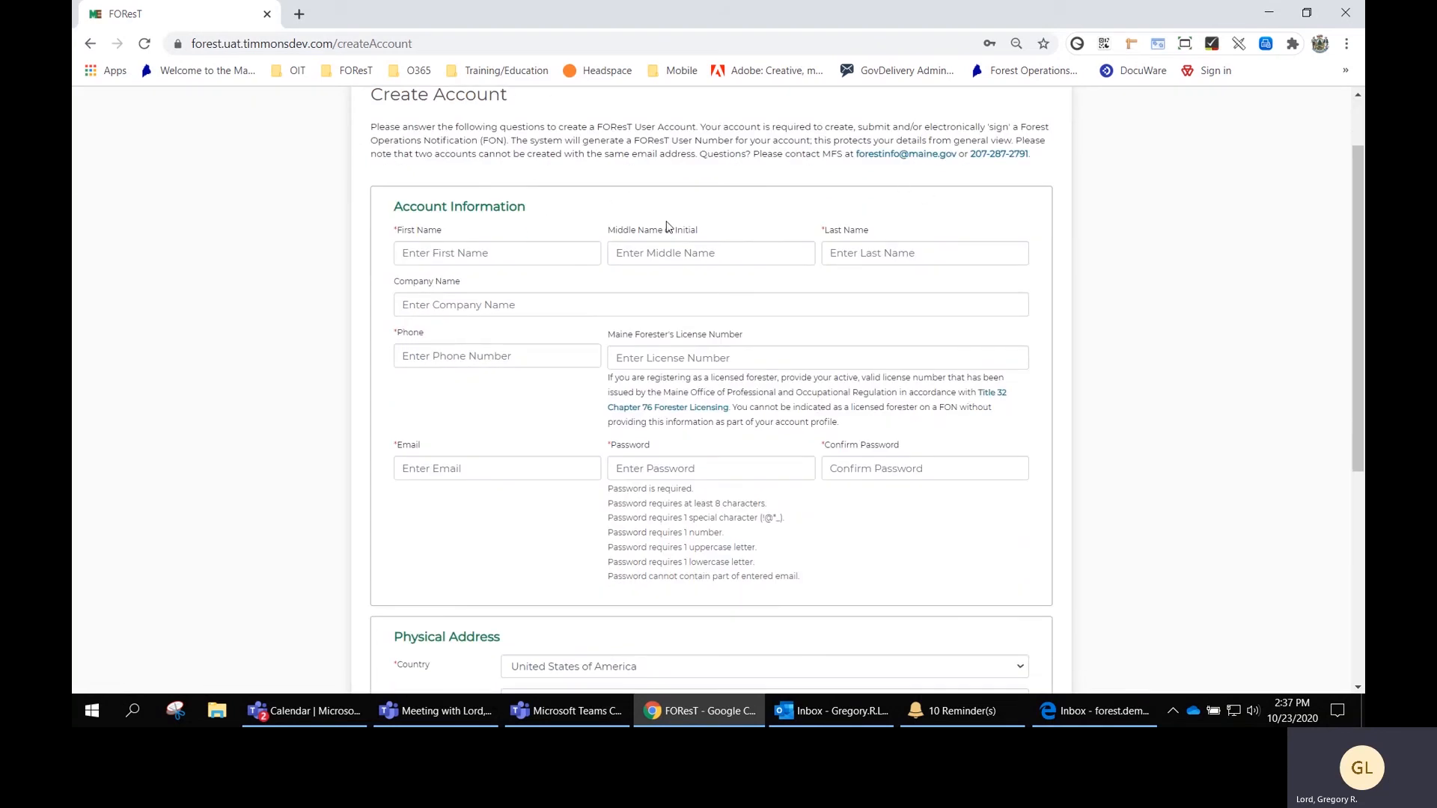
pyautogui.click(530, 253)
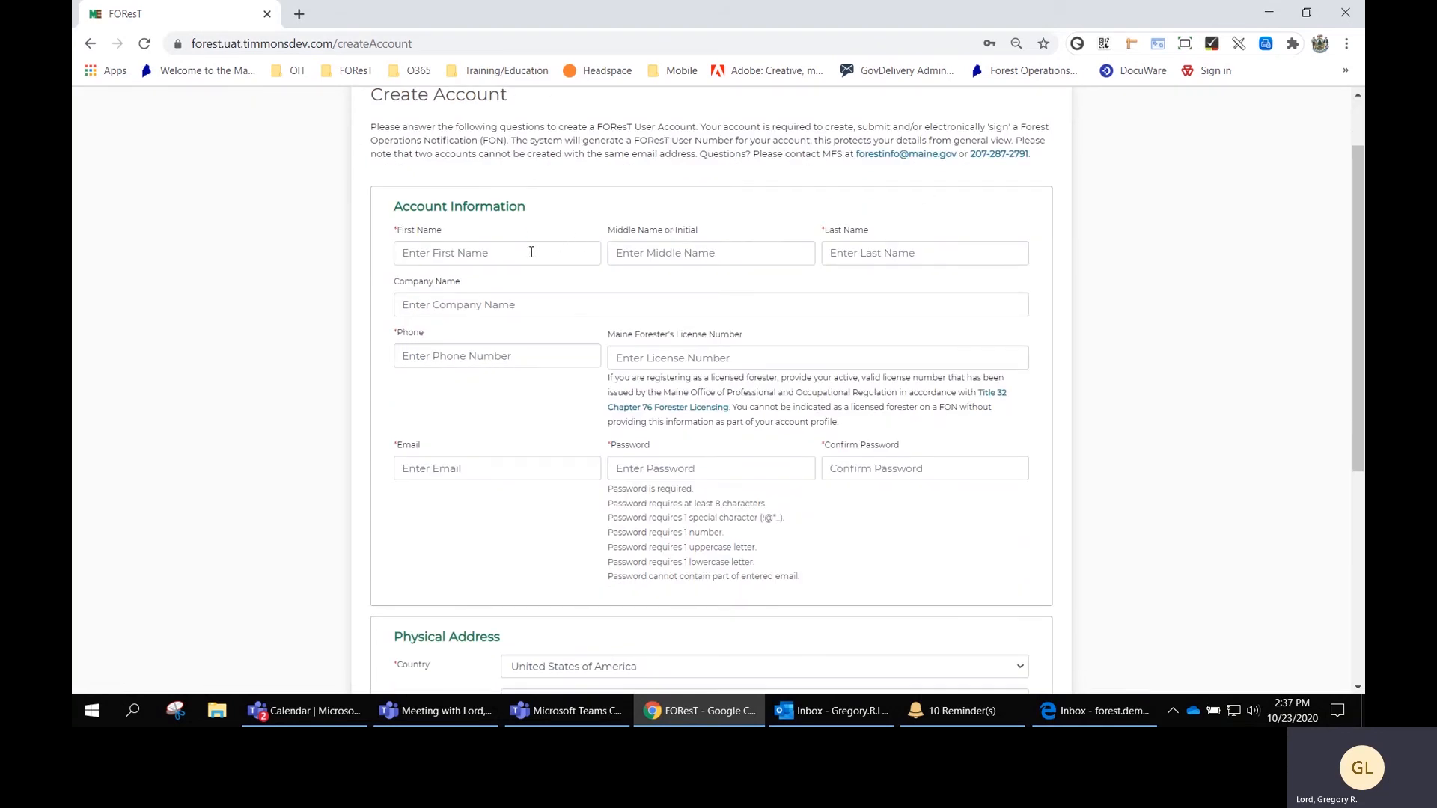
pyautogui.click(495, 252)
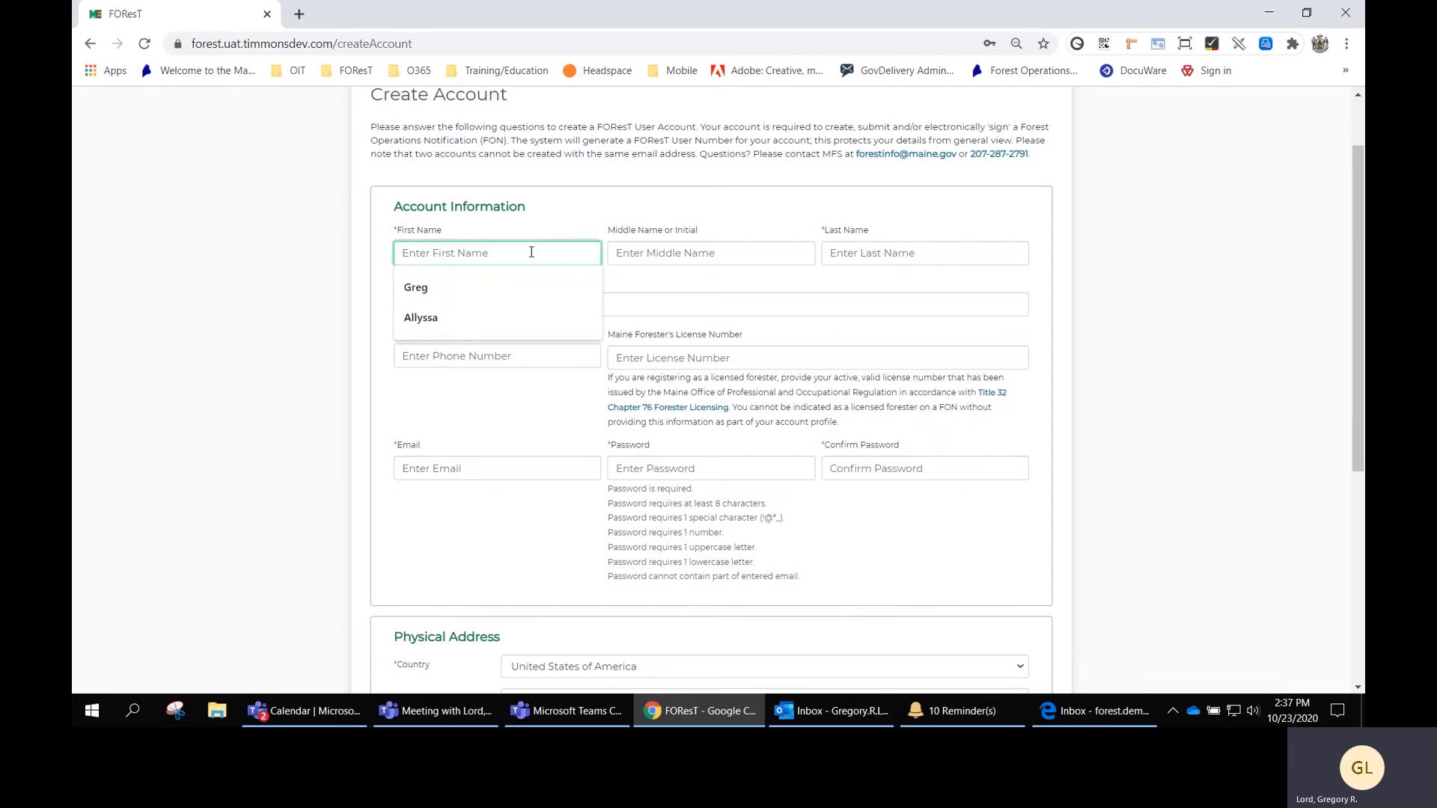
pyautogui.click(414, 287)
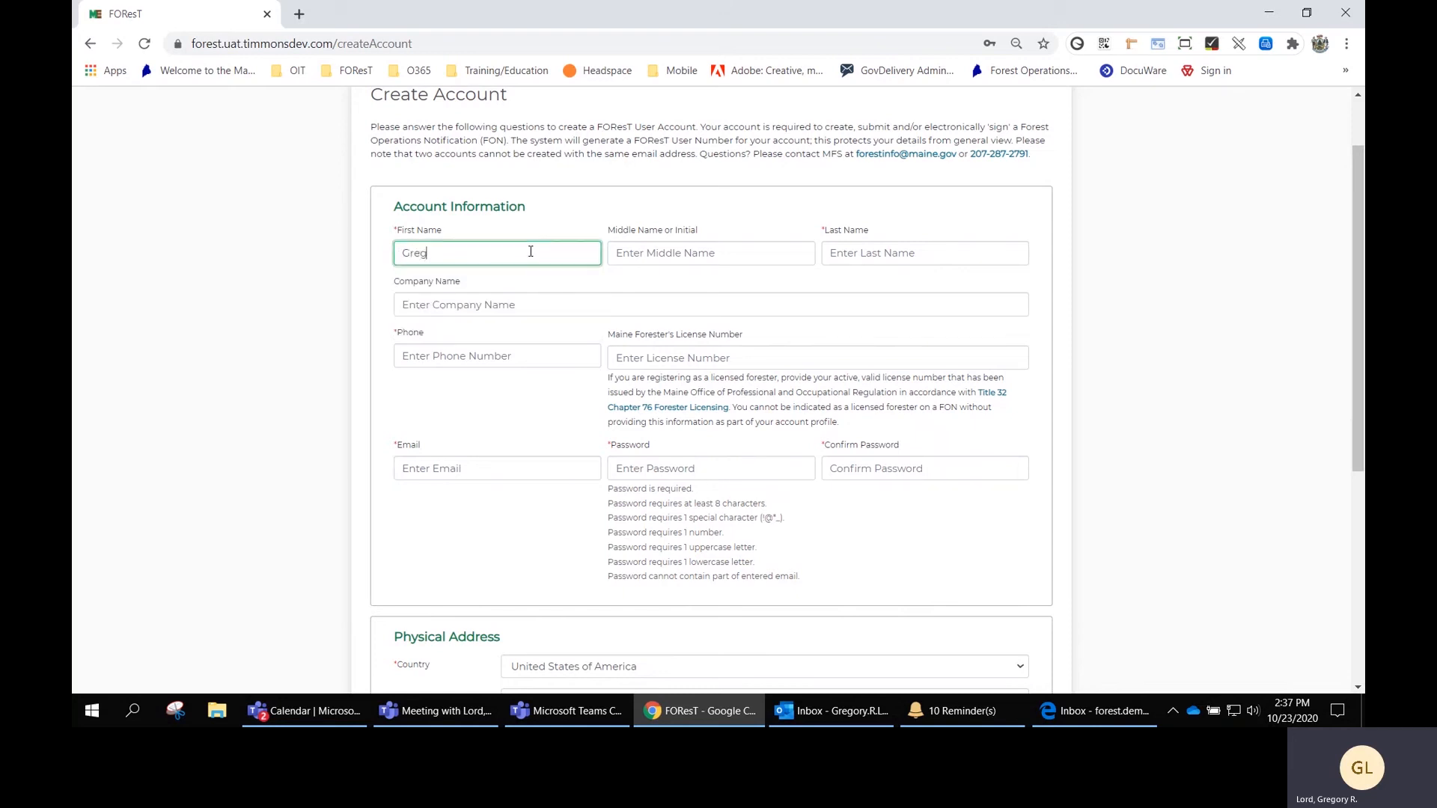
pyautogui.write('Lord')
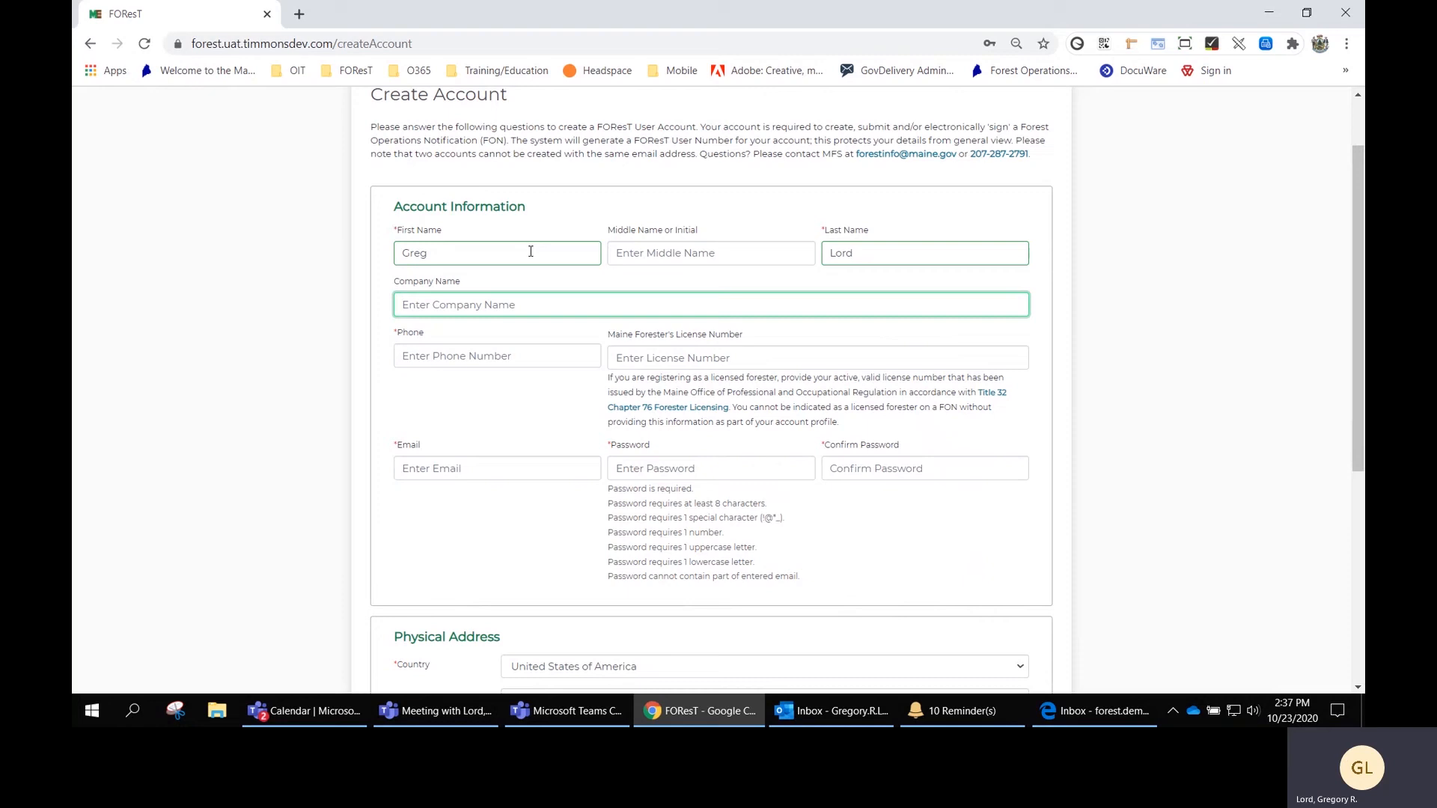
pyautogui.click(495, 356)
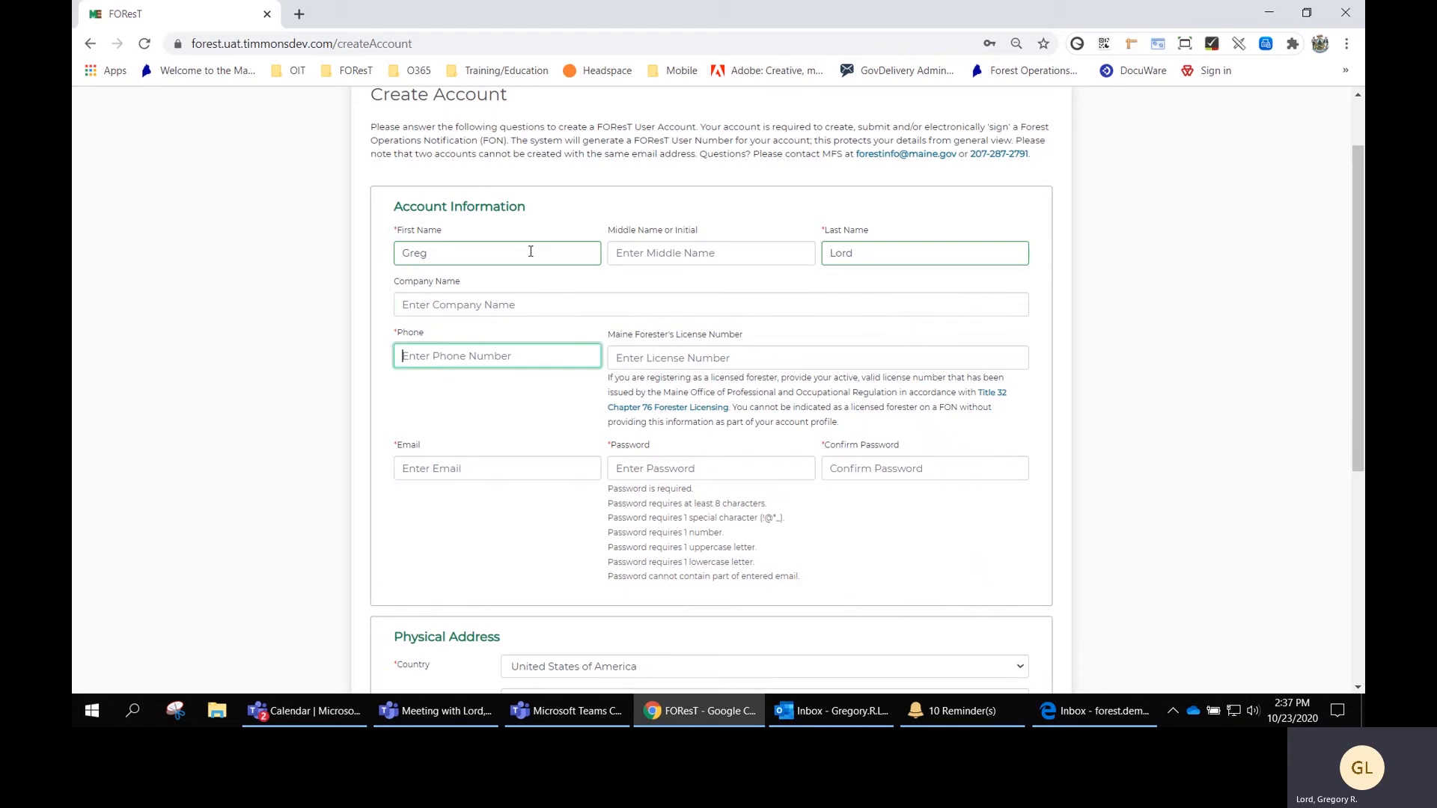
pyautogui.write('2')
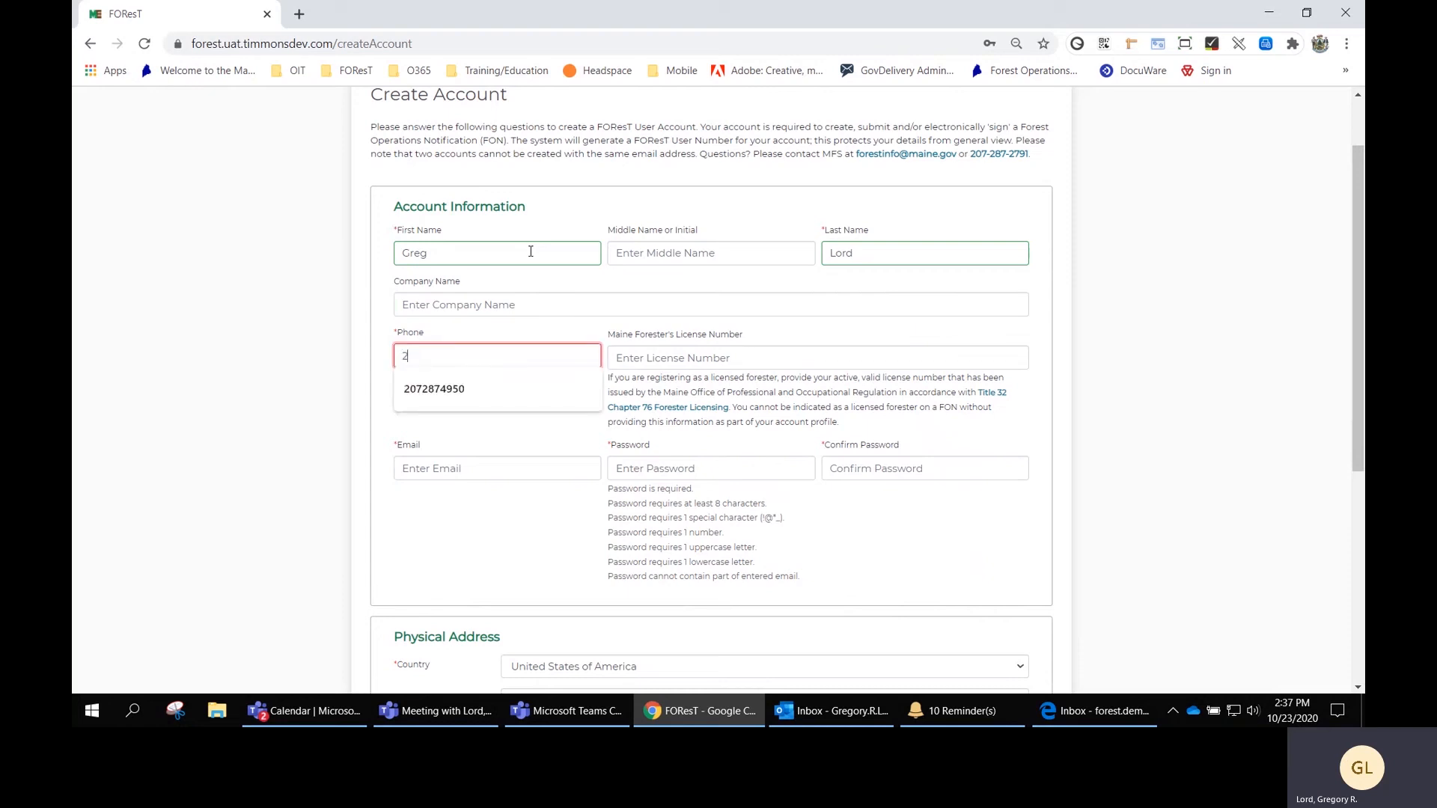
pyautogui.write('07495')
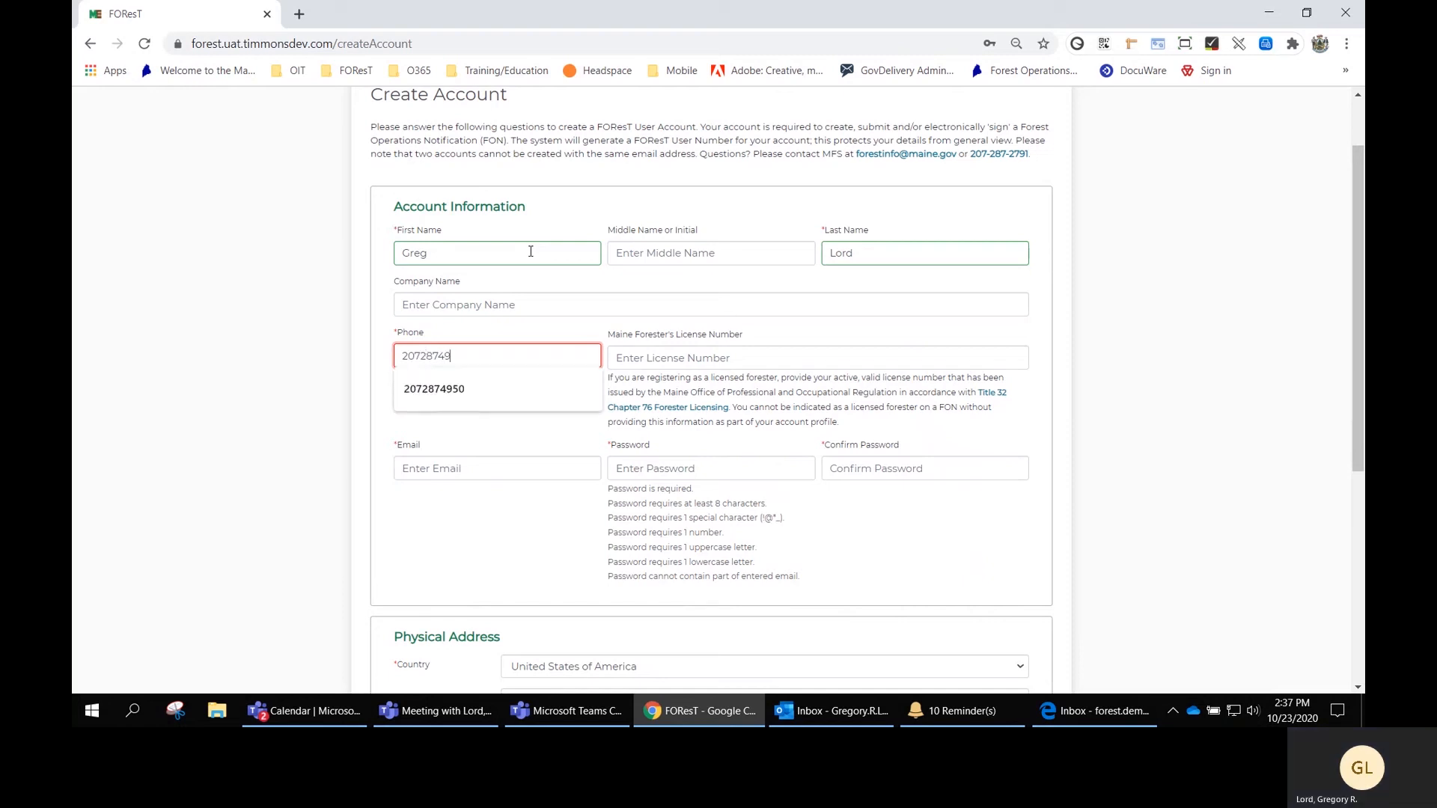
pyautogui.click(817, 358)
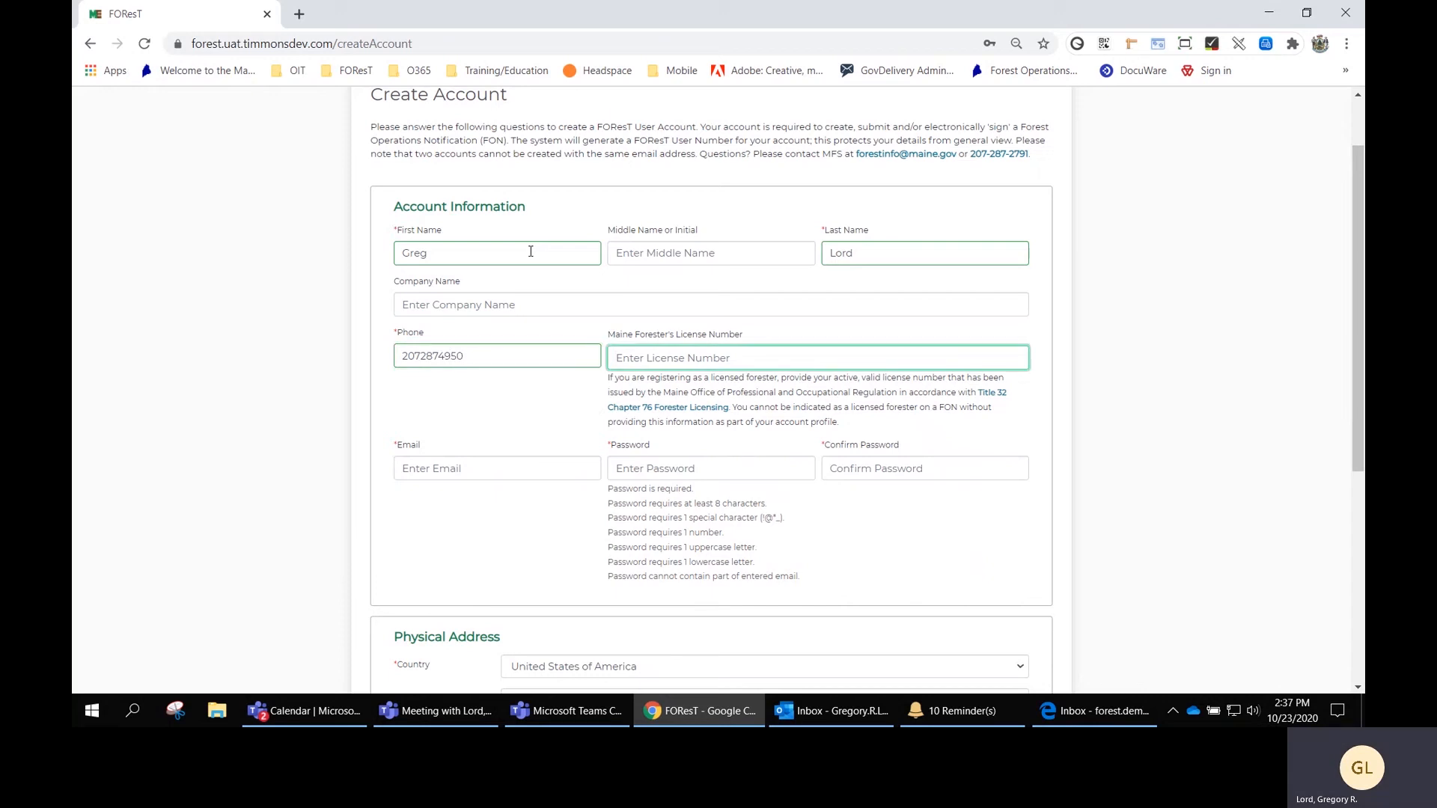
# - Enter the Gmail address, then the password and its matching confirmation
pyautogui.click(495, 468)
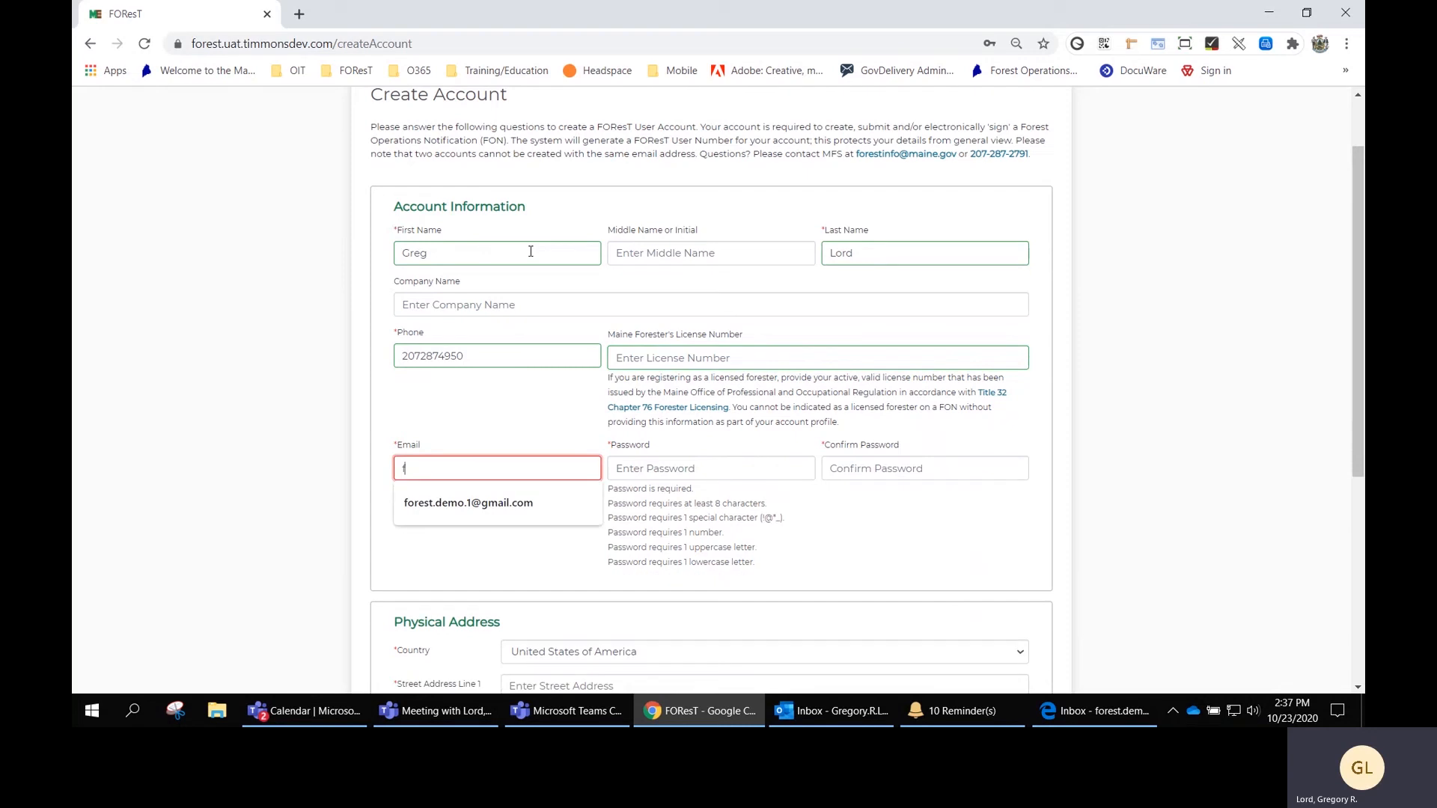
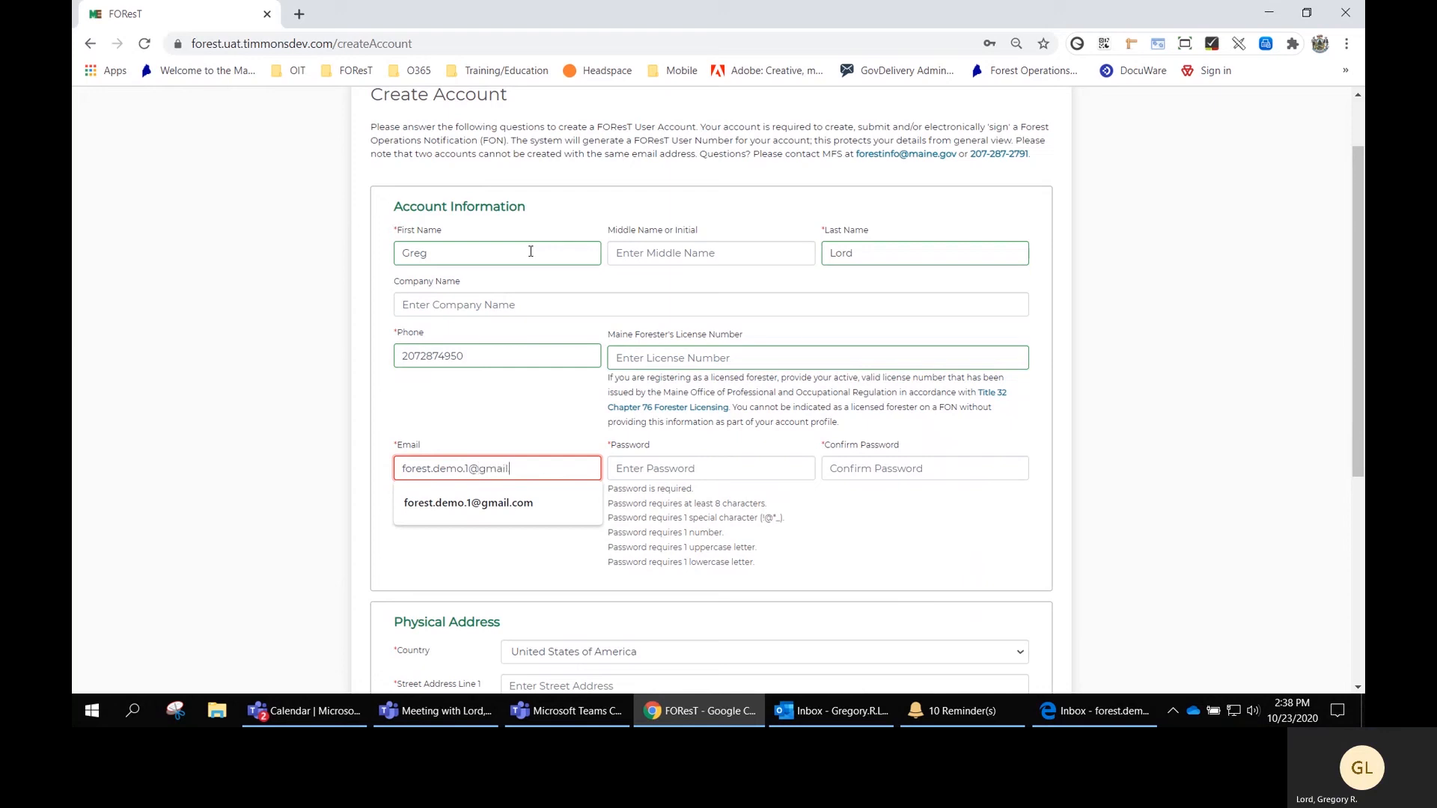
pyautogui.click(709, 469)
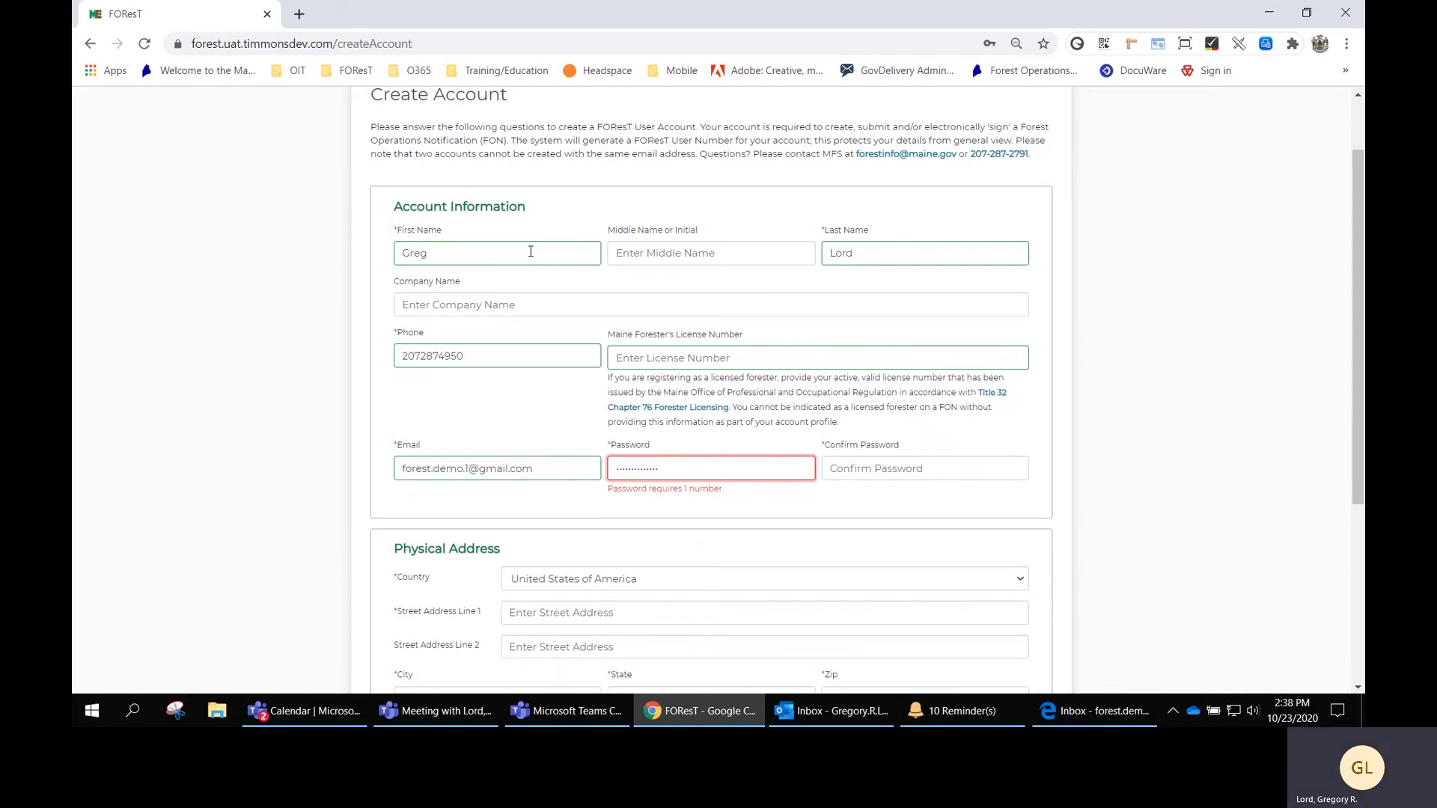
pyautogui.click(924, 468)
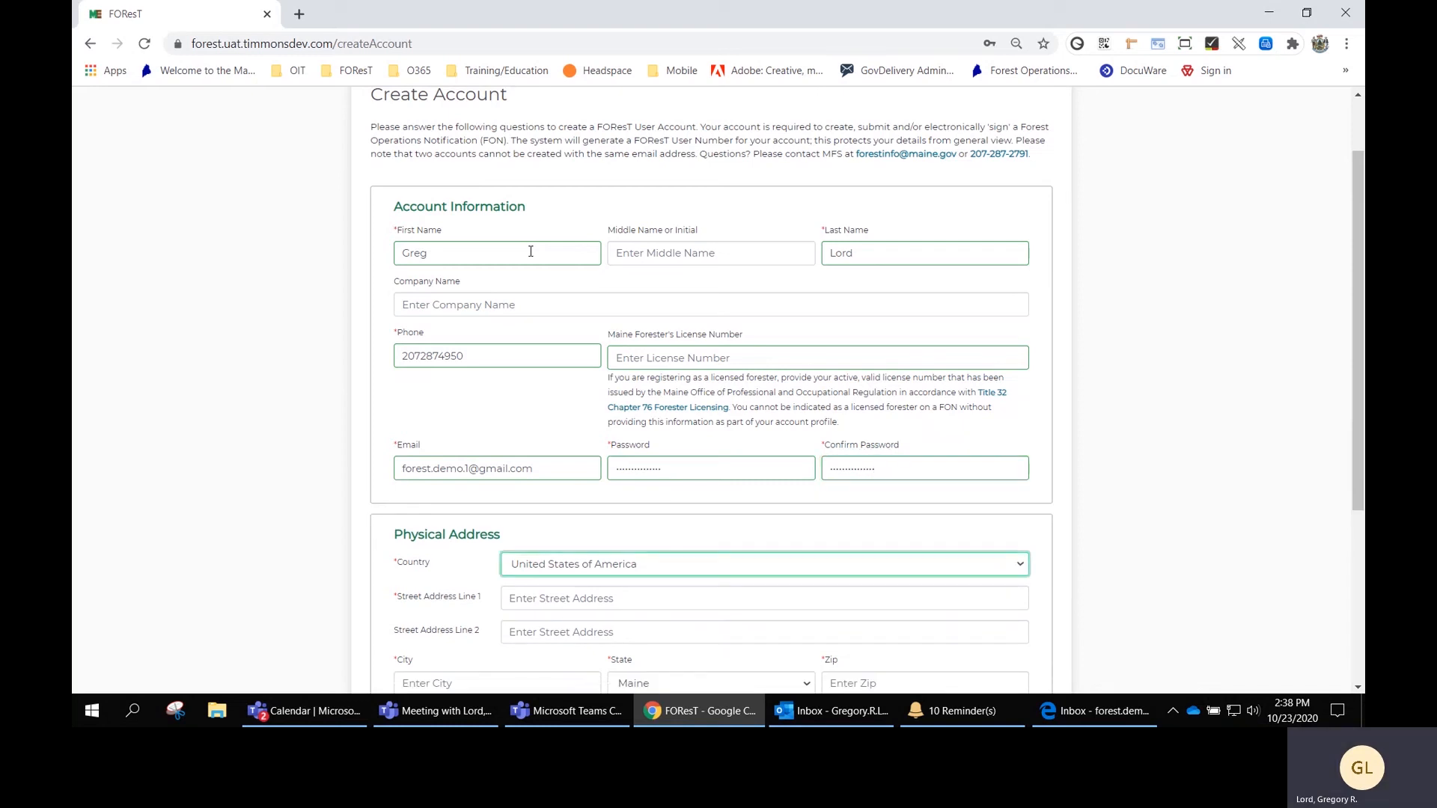
# - Fill the physical address street, city Augusta and zip from saved suggestions
pyautogui.scroll(-3)
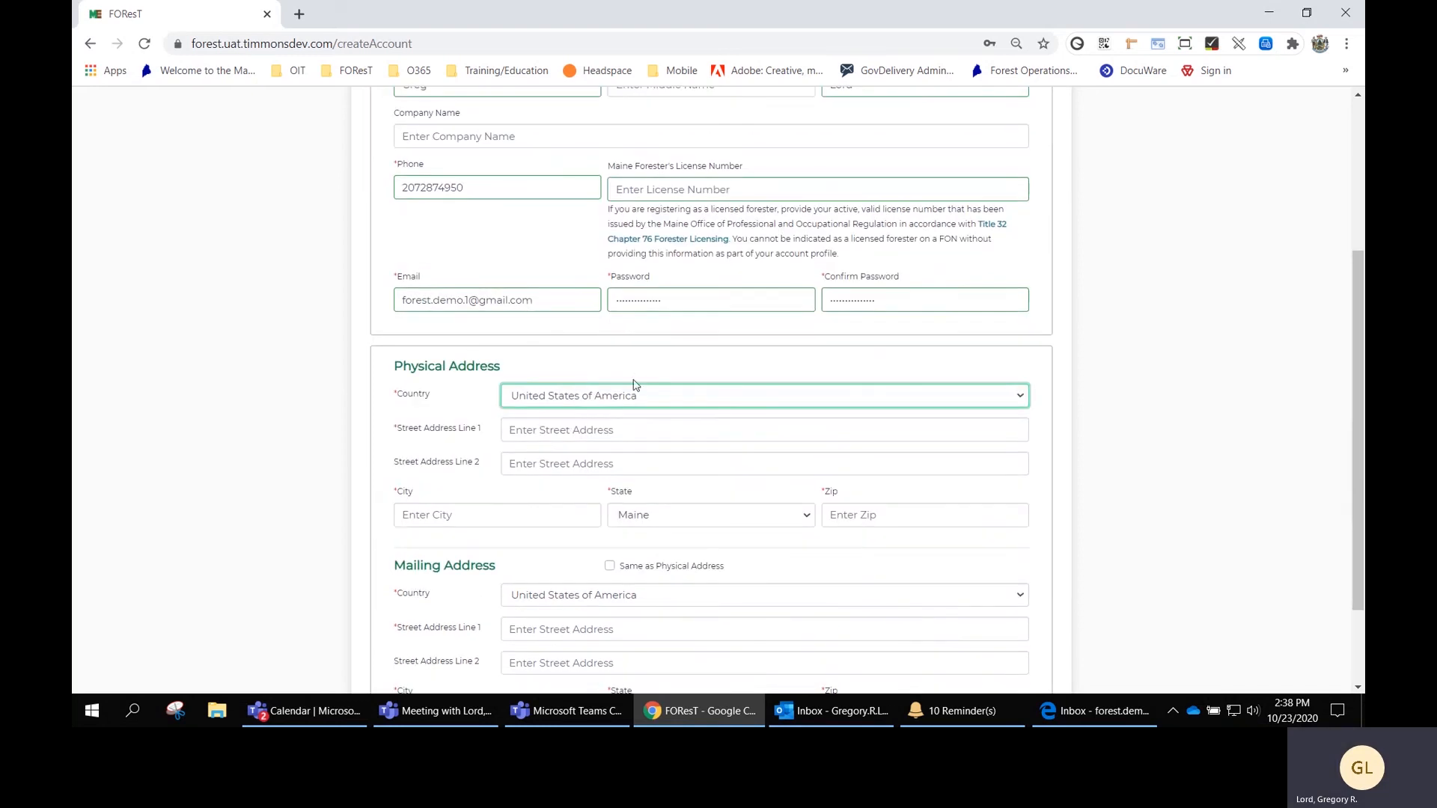
pyautogui.click(763, 429)
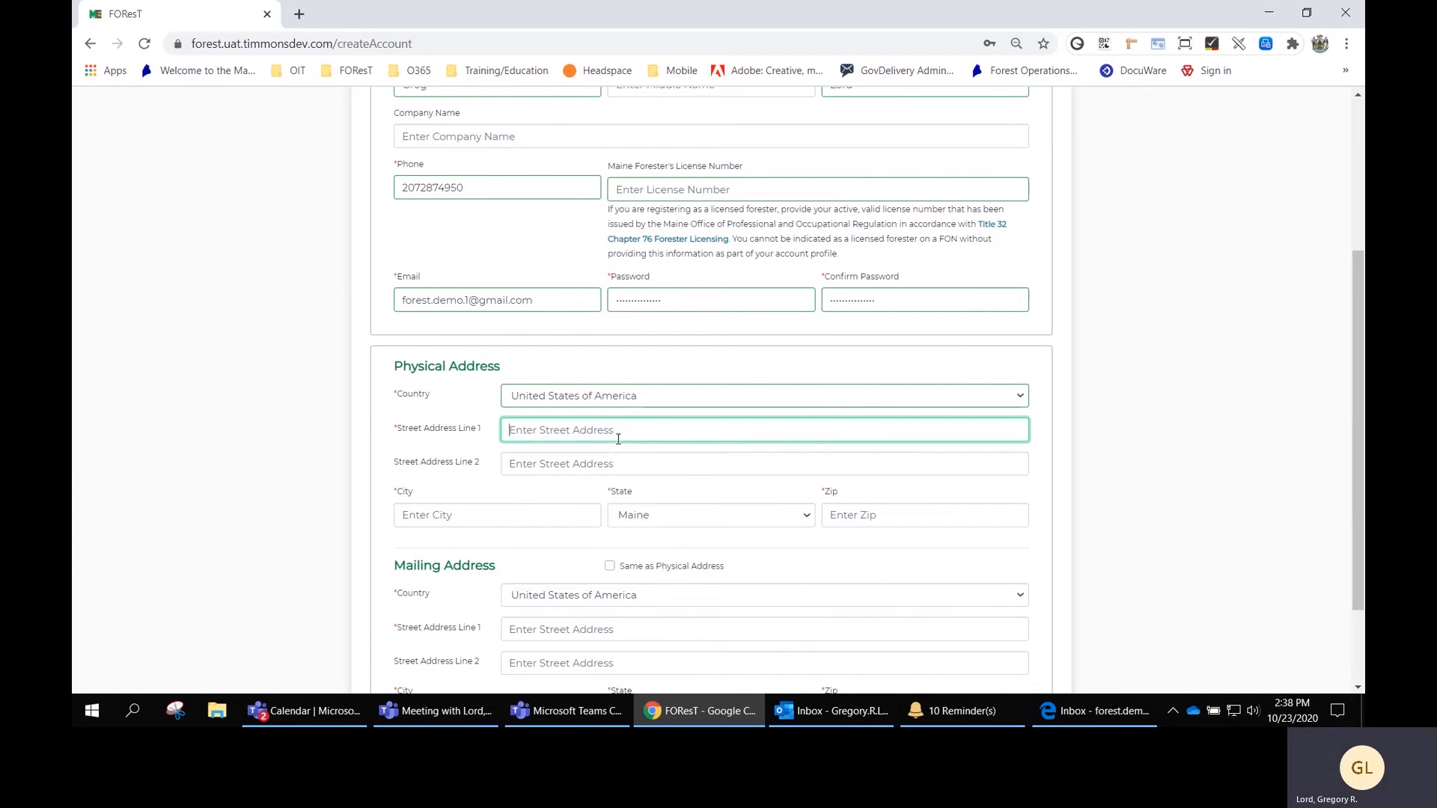
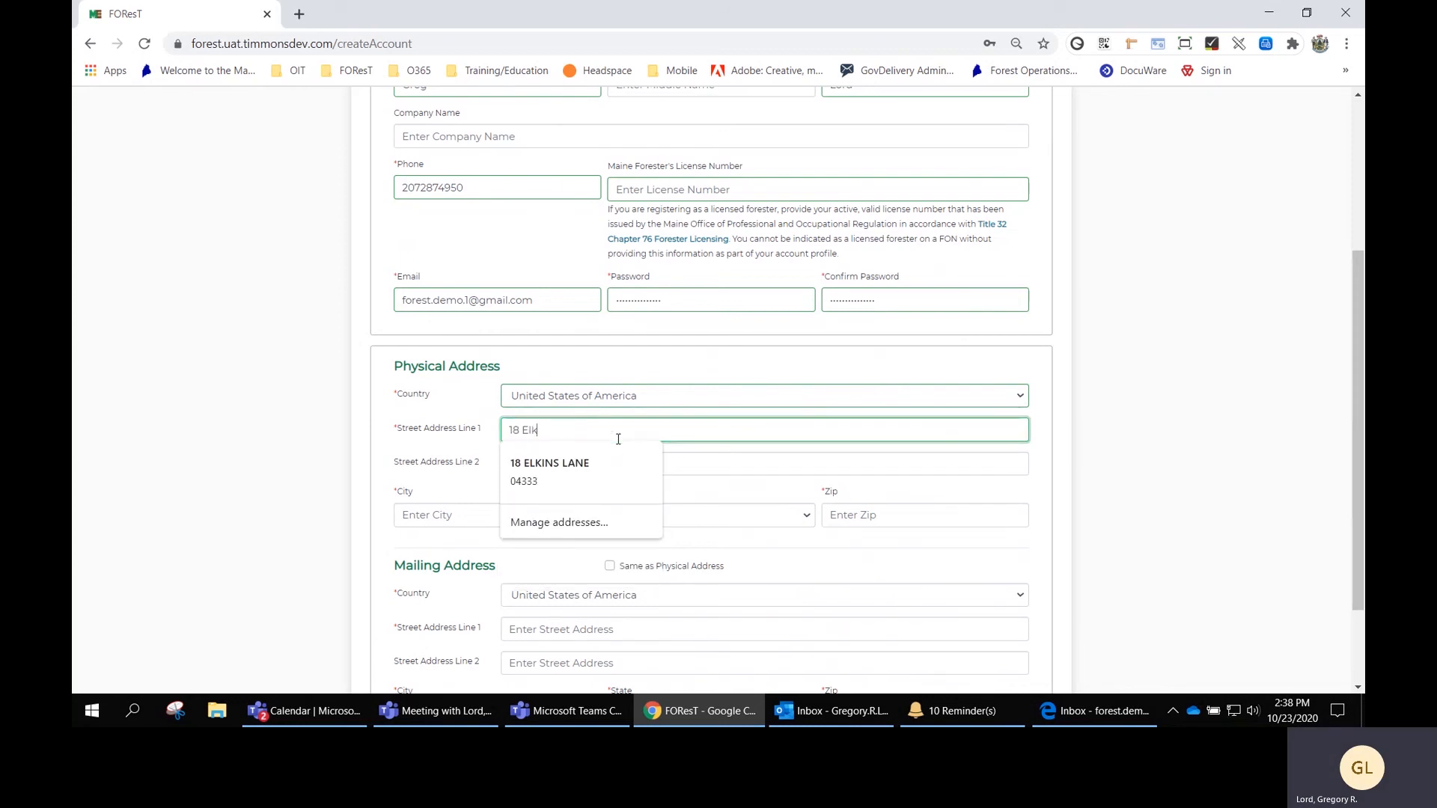
pyautogui.click(549, 471)
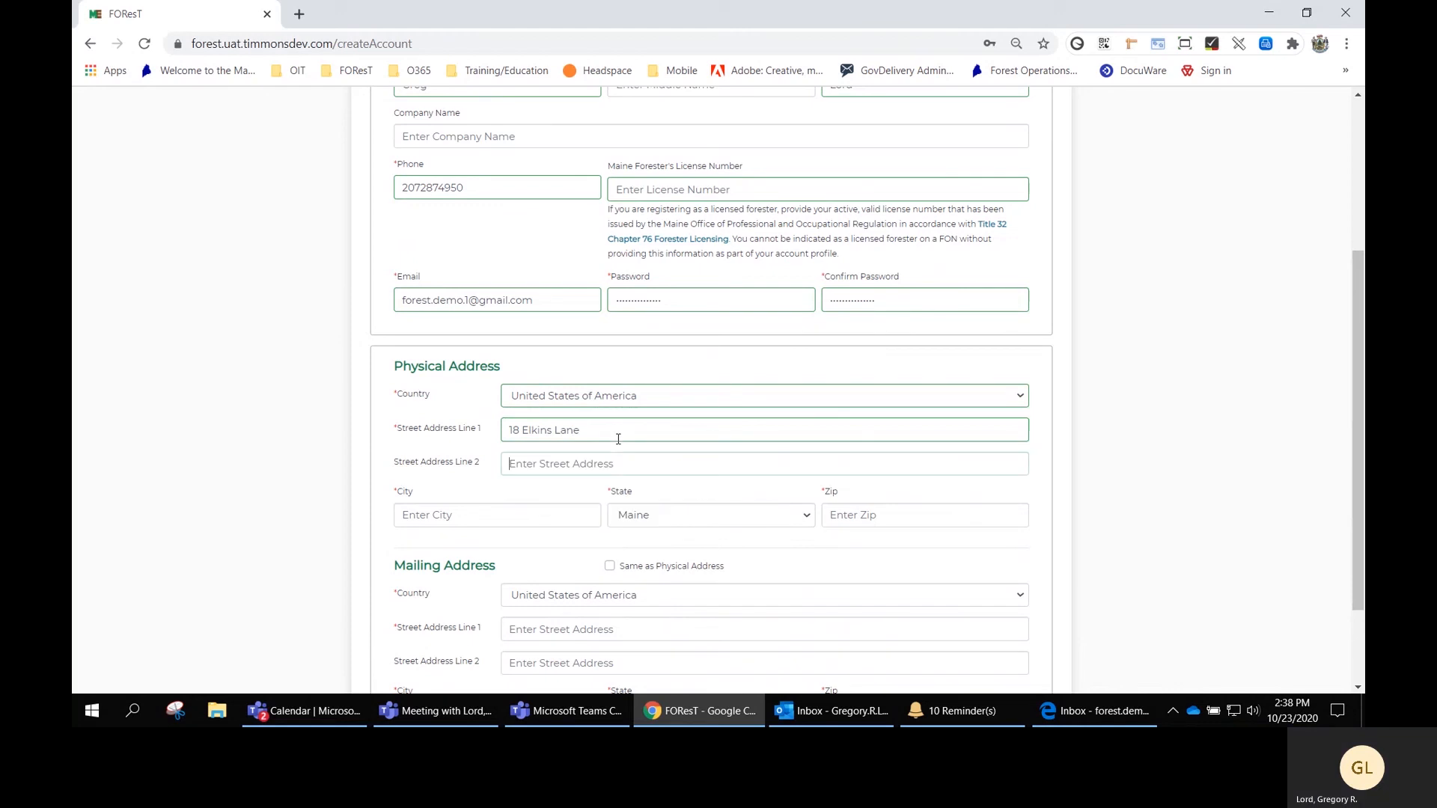
pyautogui.write('Augu')
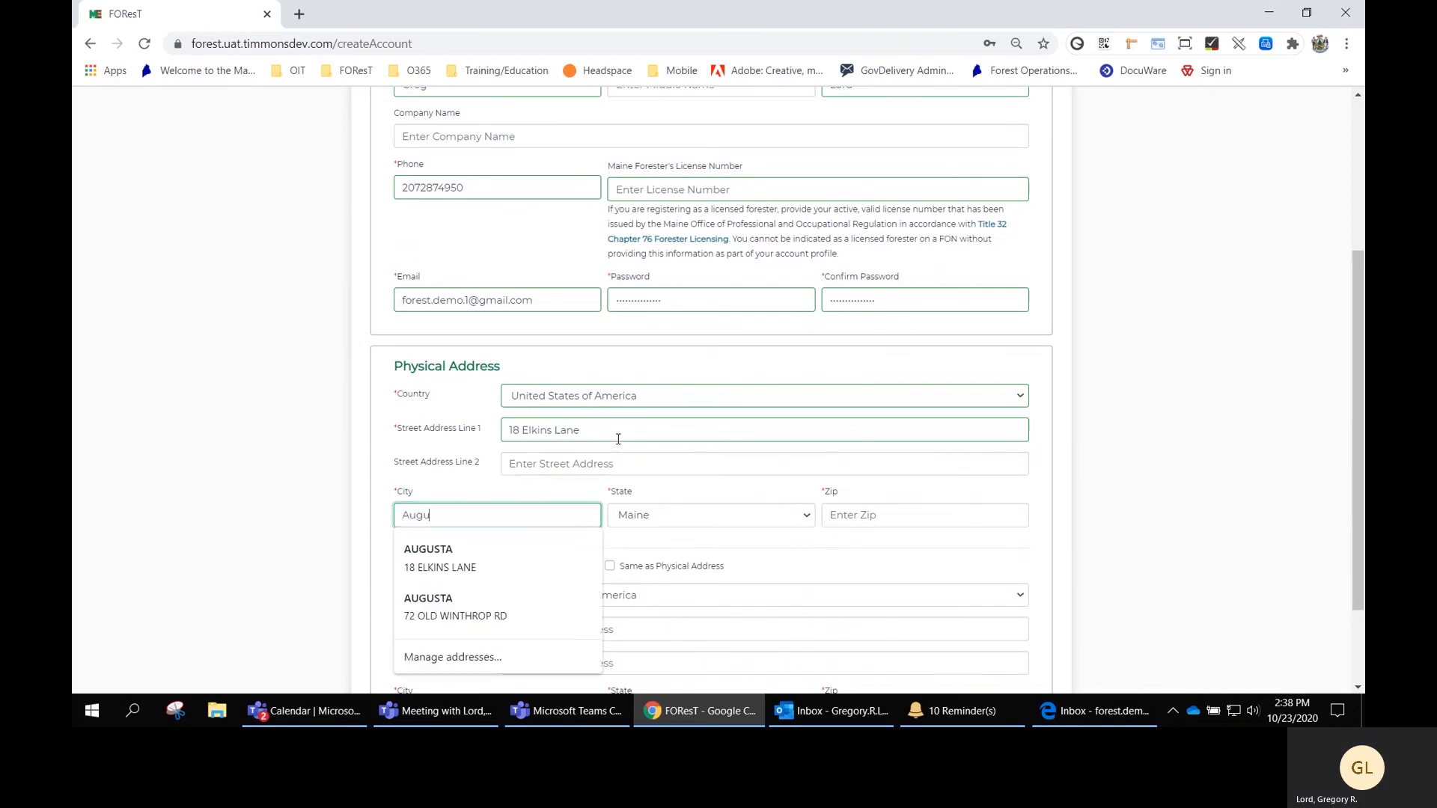
pyautogui.click(440, 557)
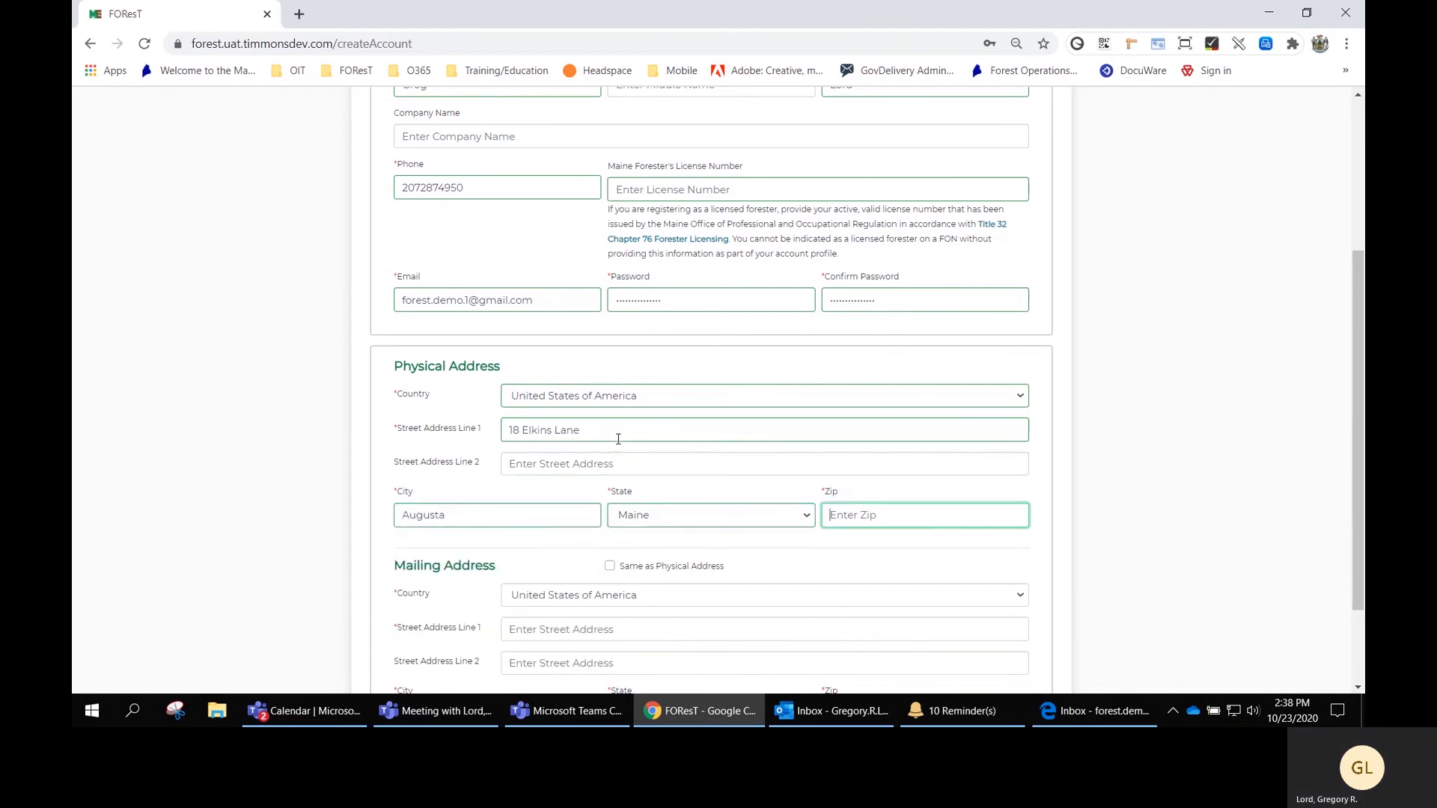
pyautogui.write('04330')
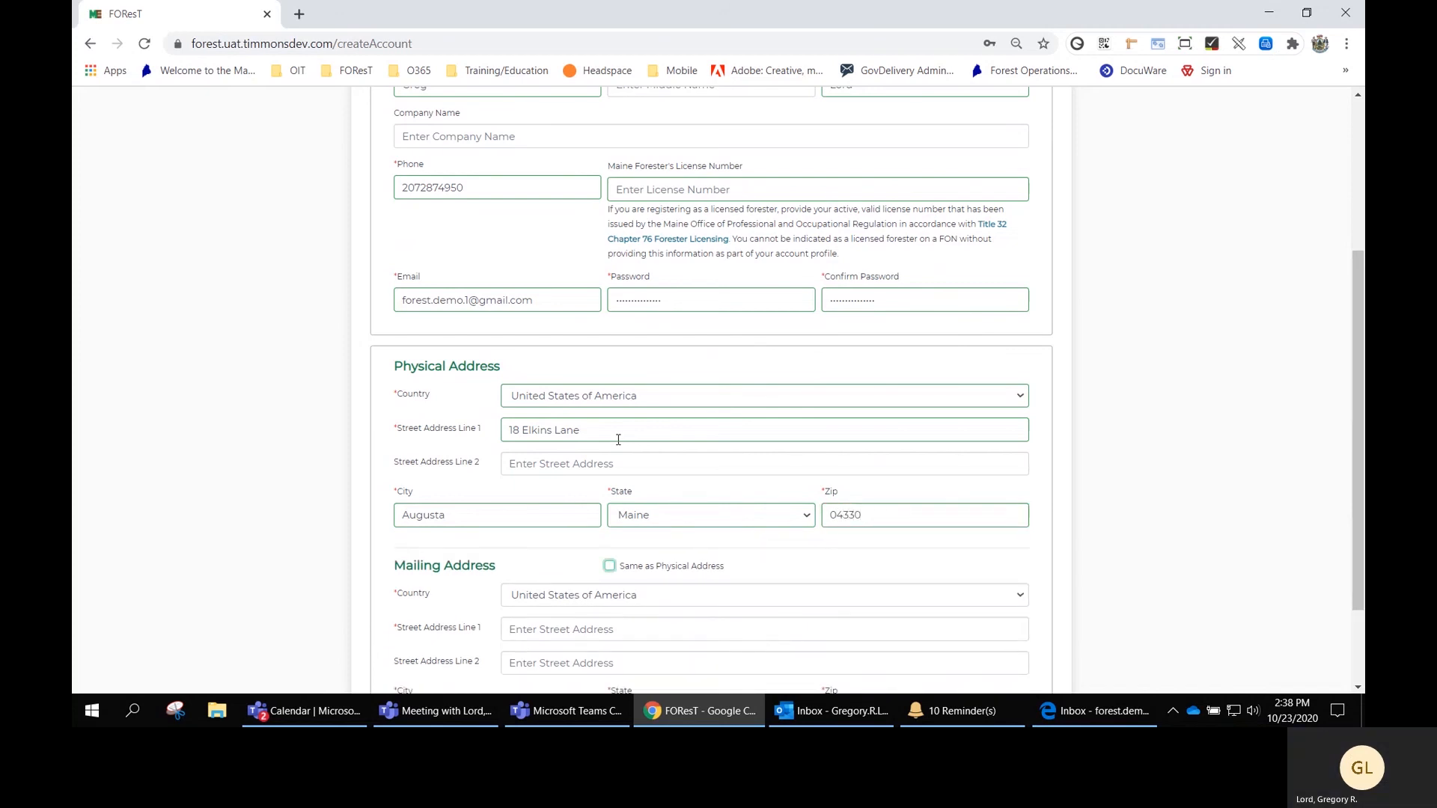
pyautogui.scroll(-3)
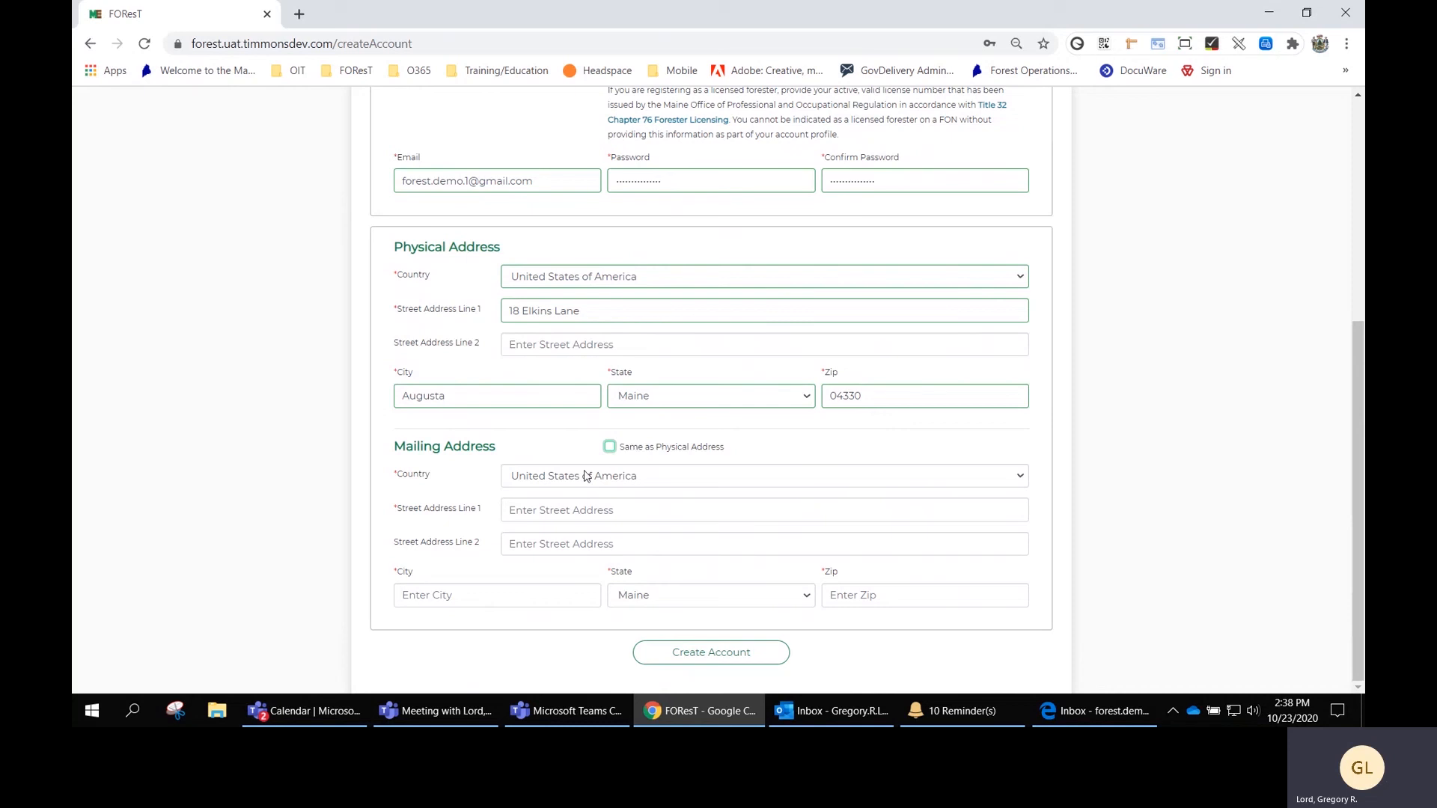
# - Enter the mailing address 22 State House Station, Augusta, Maine 04333
pyautogui.click(765, 509)
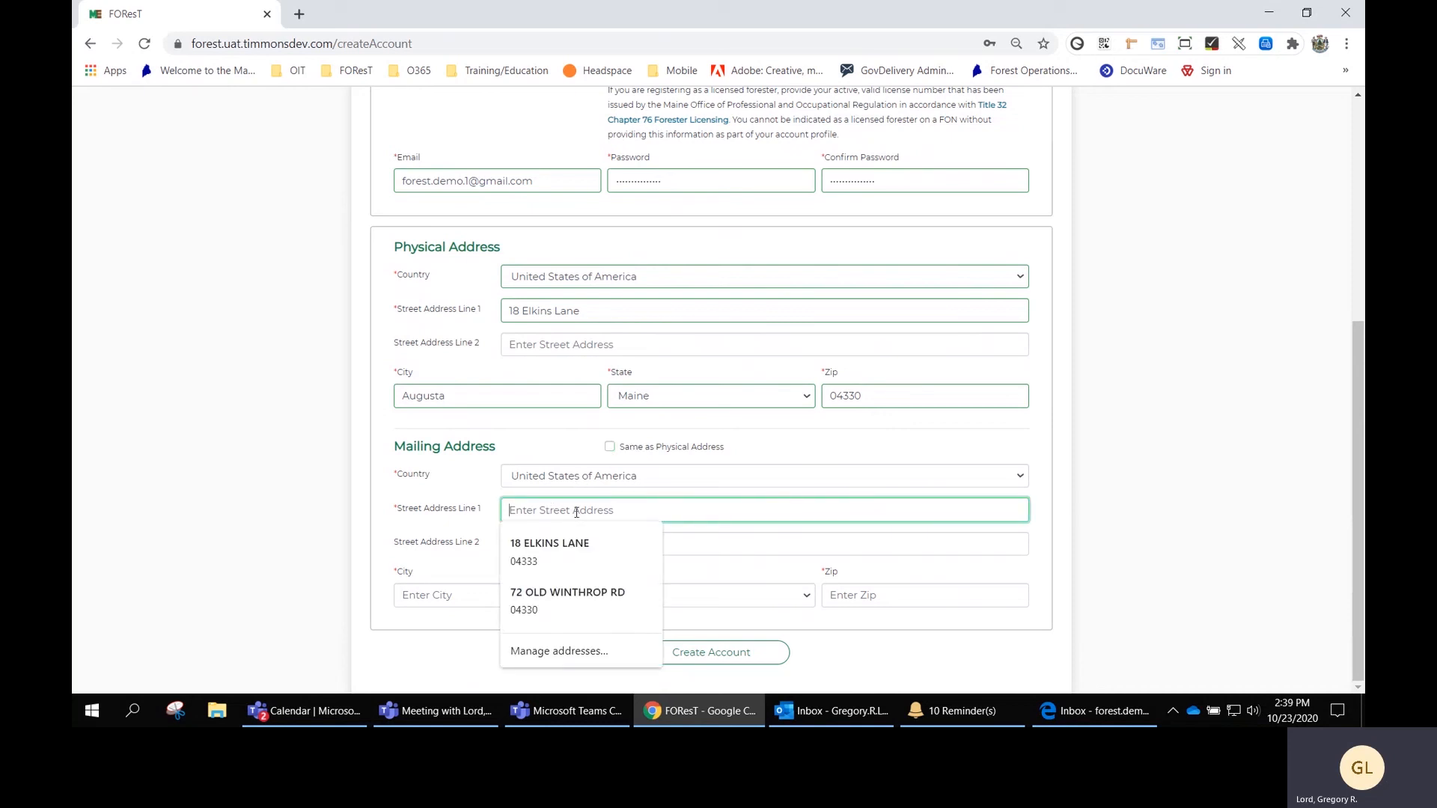
pyautogui.write('22')
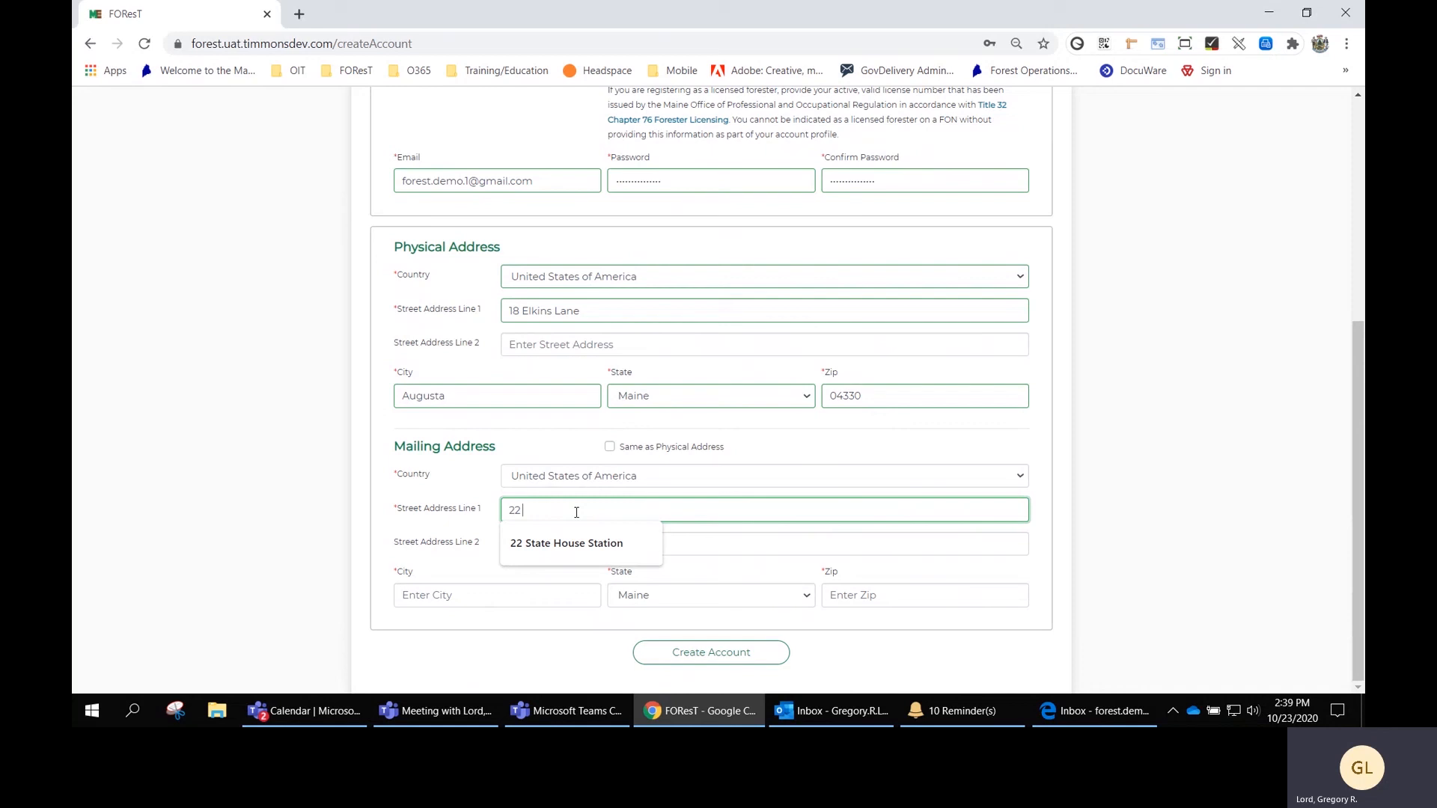
pyautogui.write('State H')
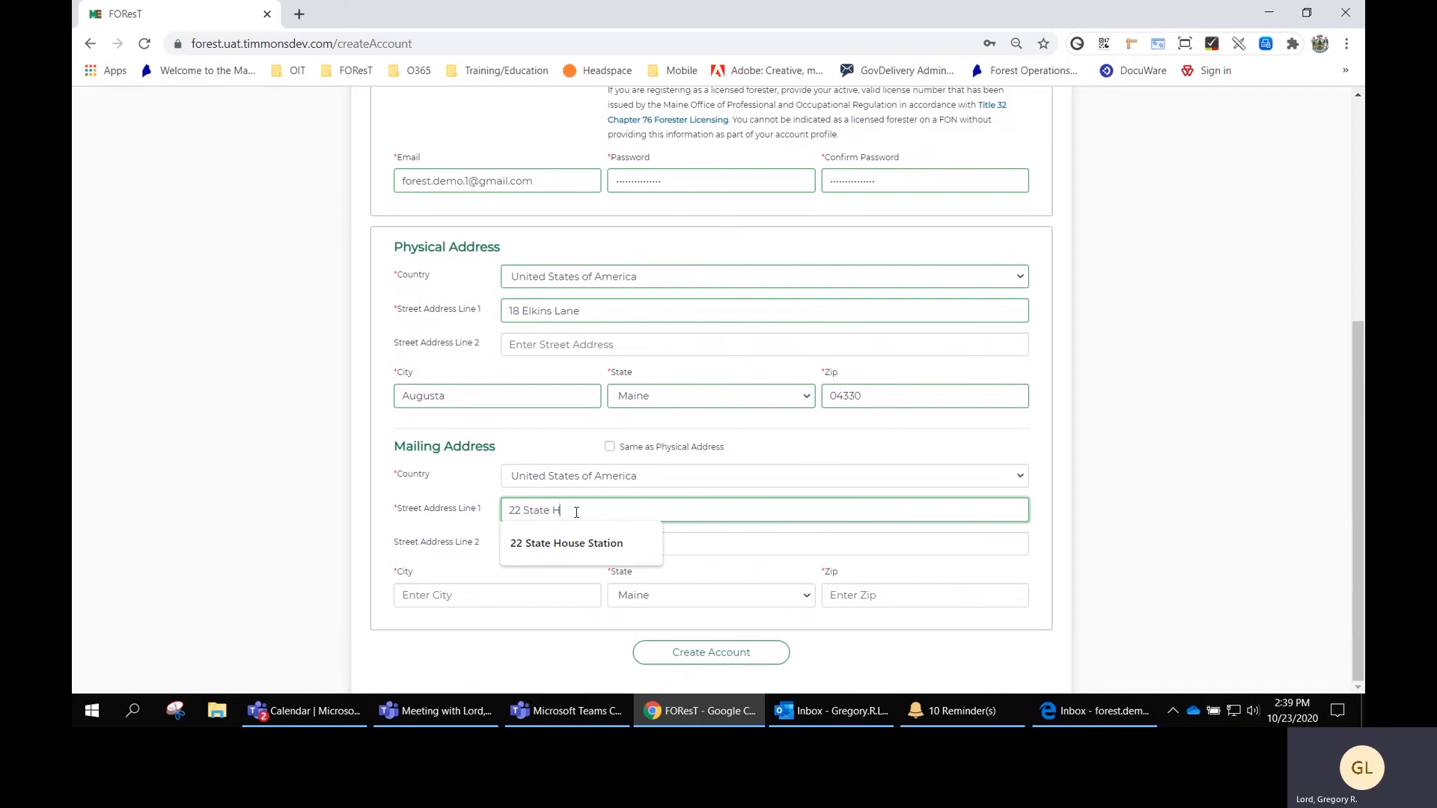
pyautogui.write('ouse Stat')
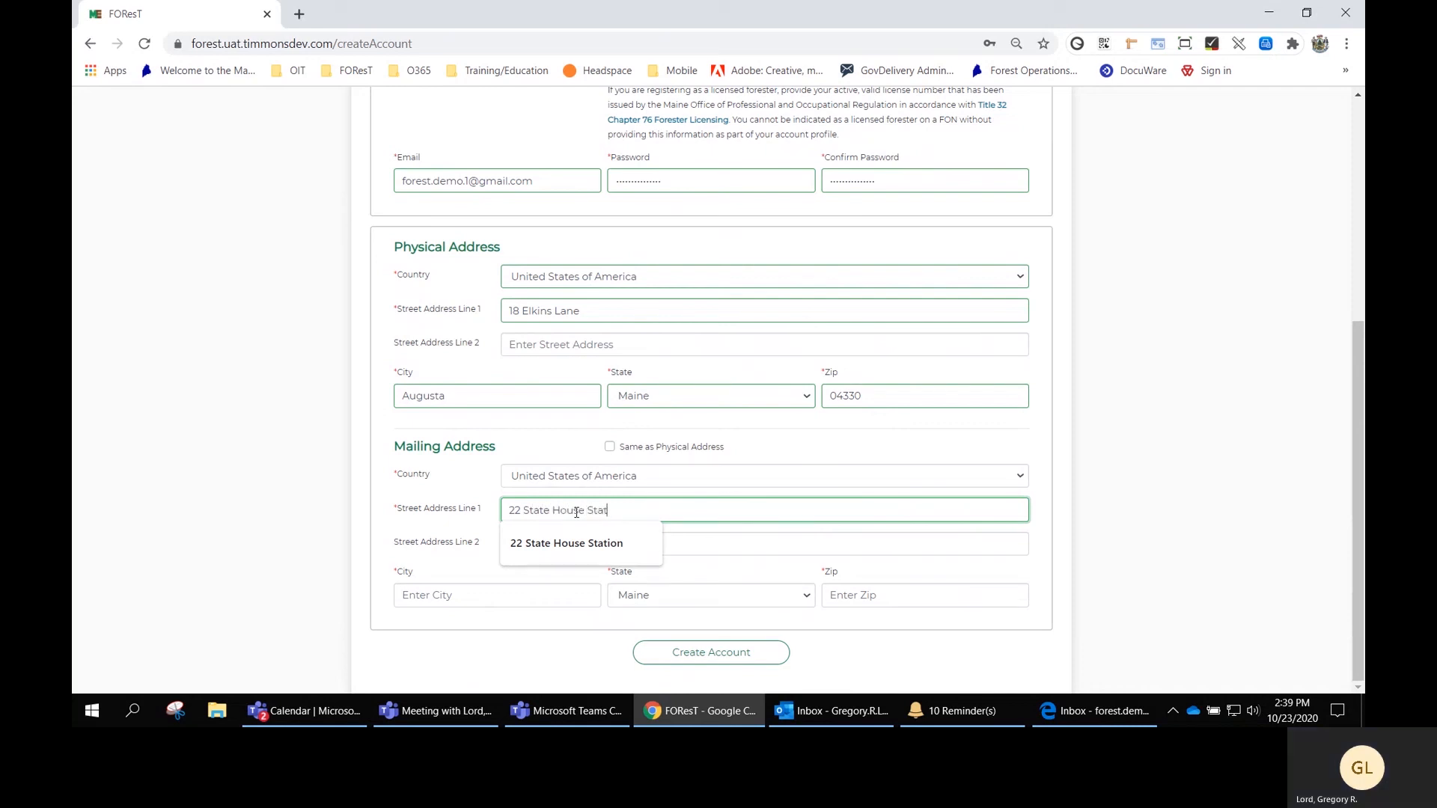
pyautogui.click(566, 543)
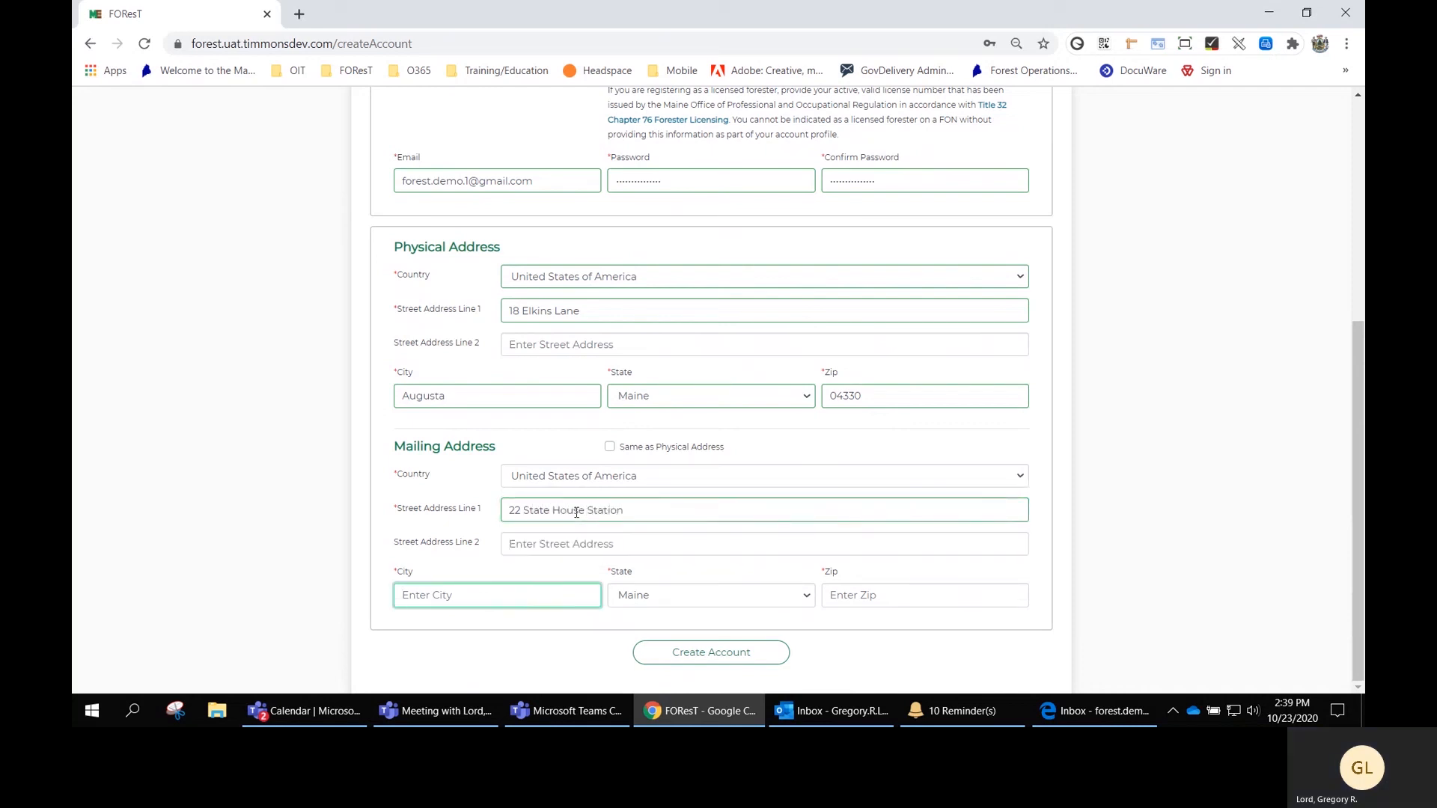
pyautogui.write('Augusta')
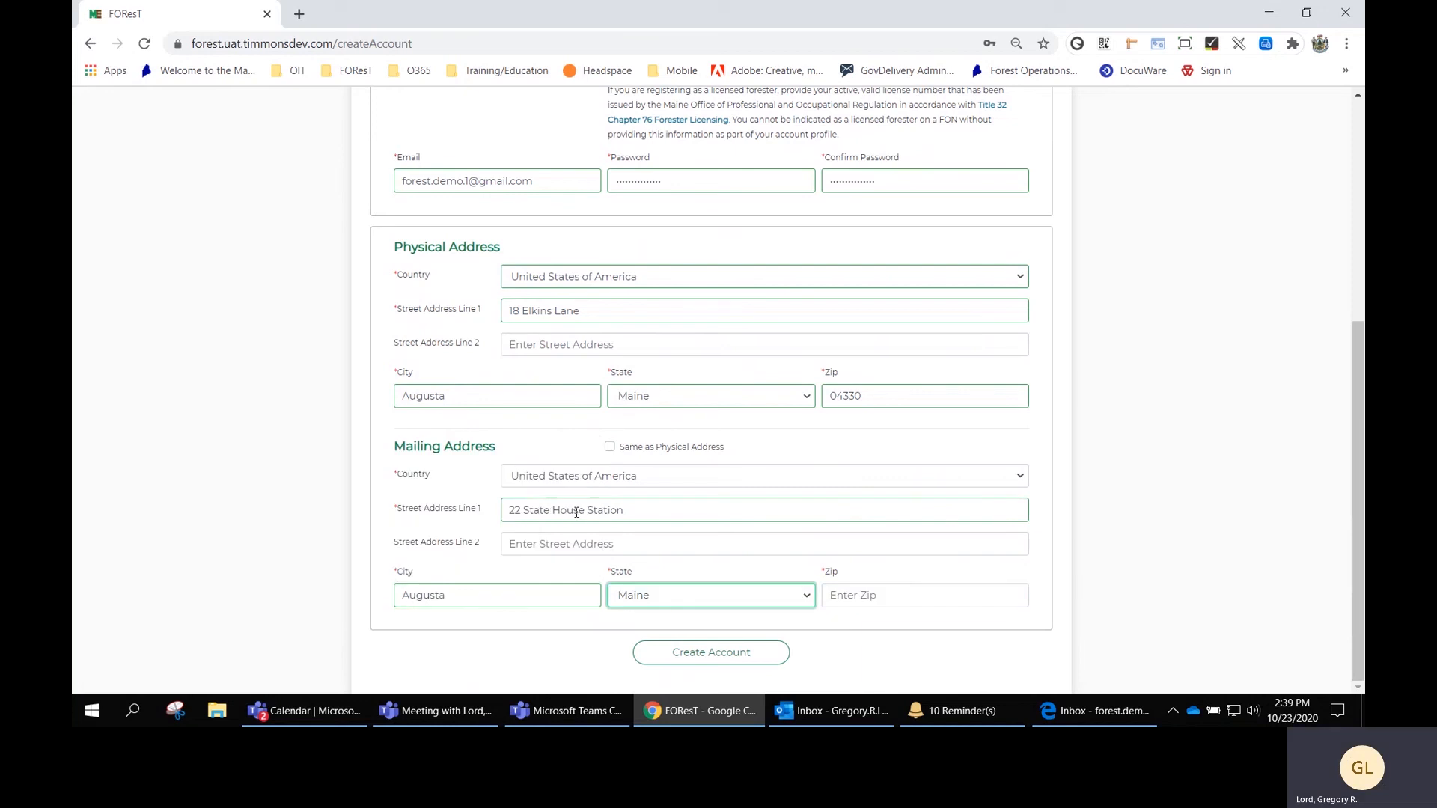
pyautogui.write('0')
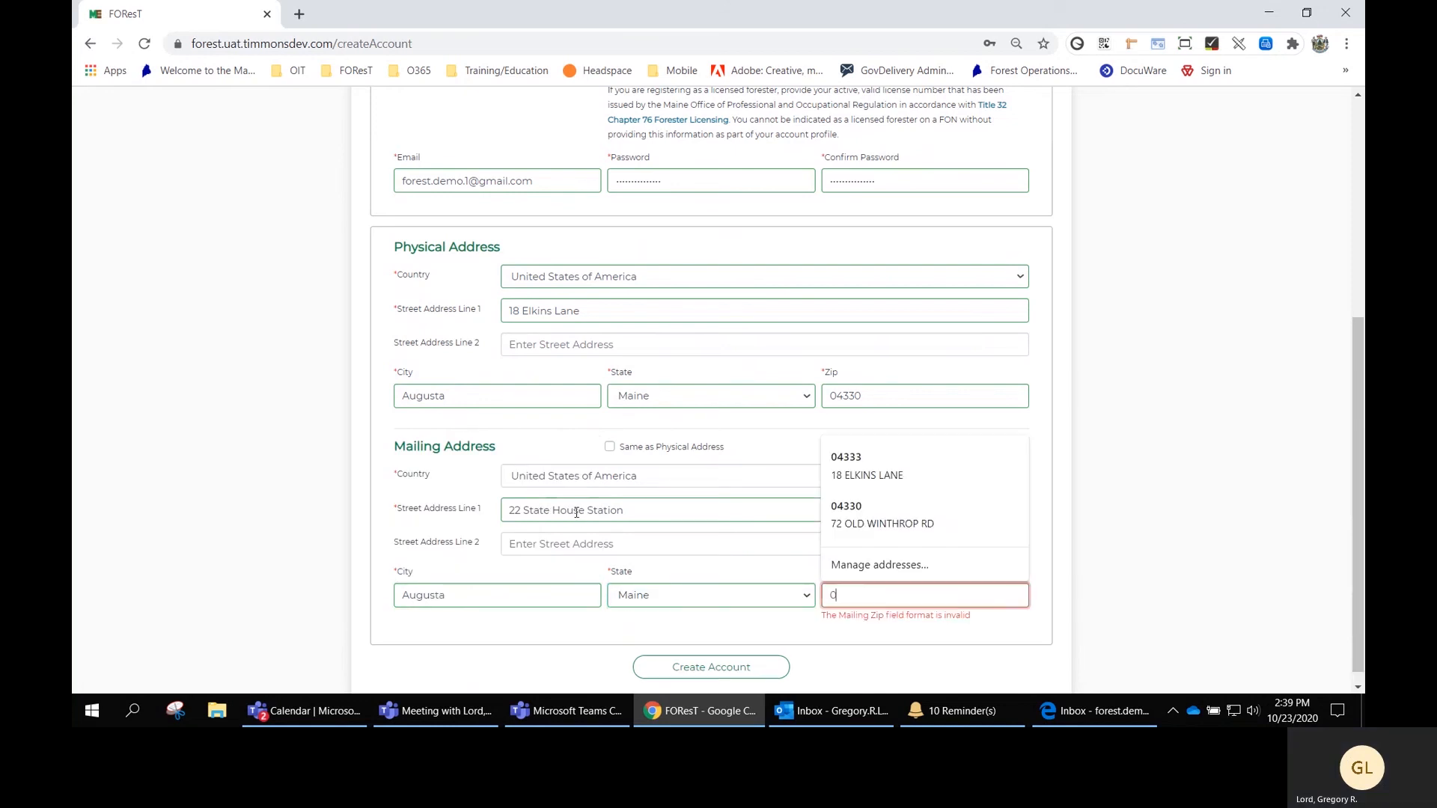
pyautogui.write('433')
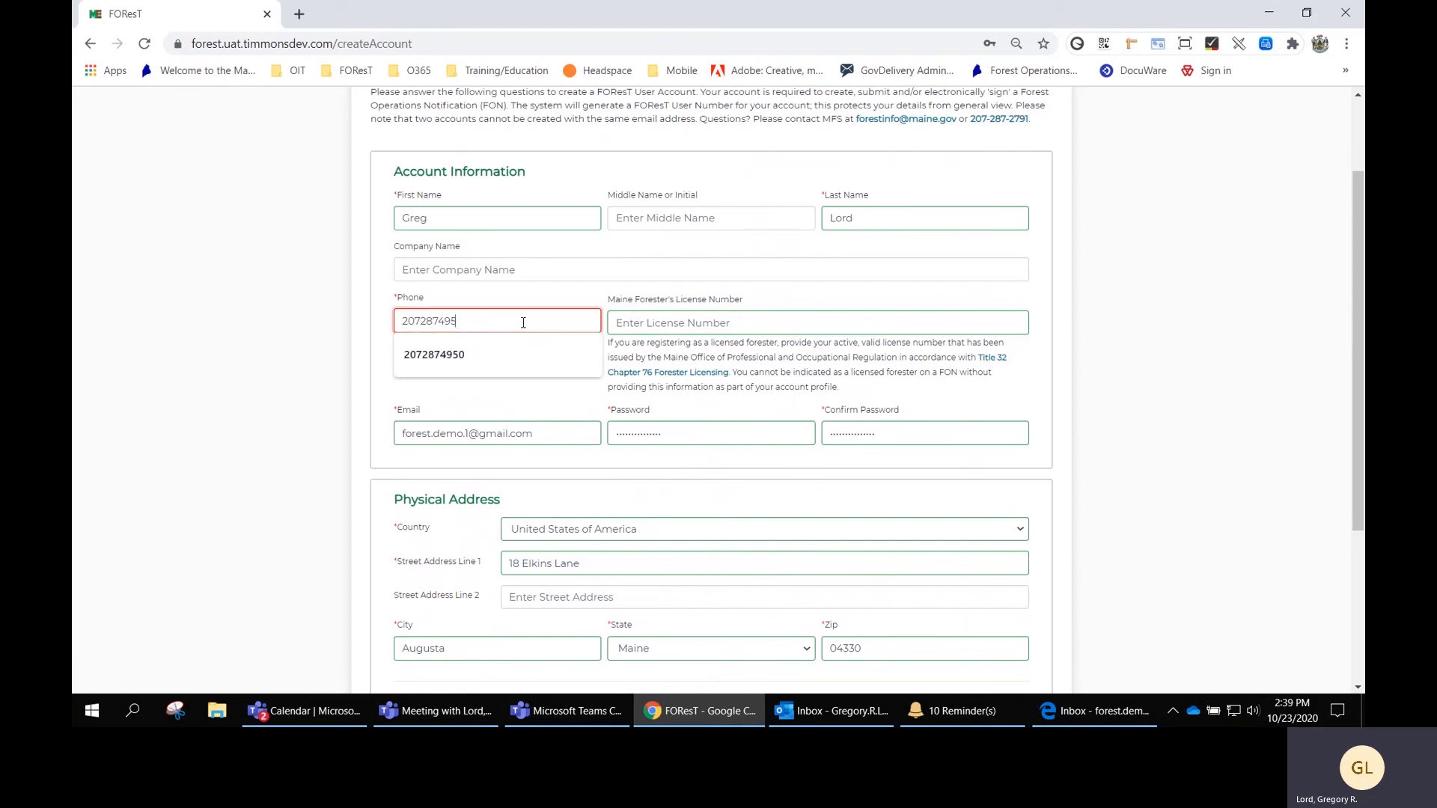
# - Accept the suggested full ten-digit phone number and move to the form's end
pyautogui.click(434, 354)
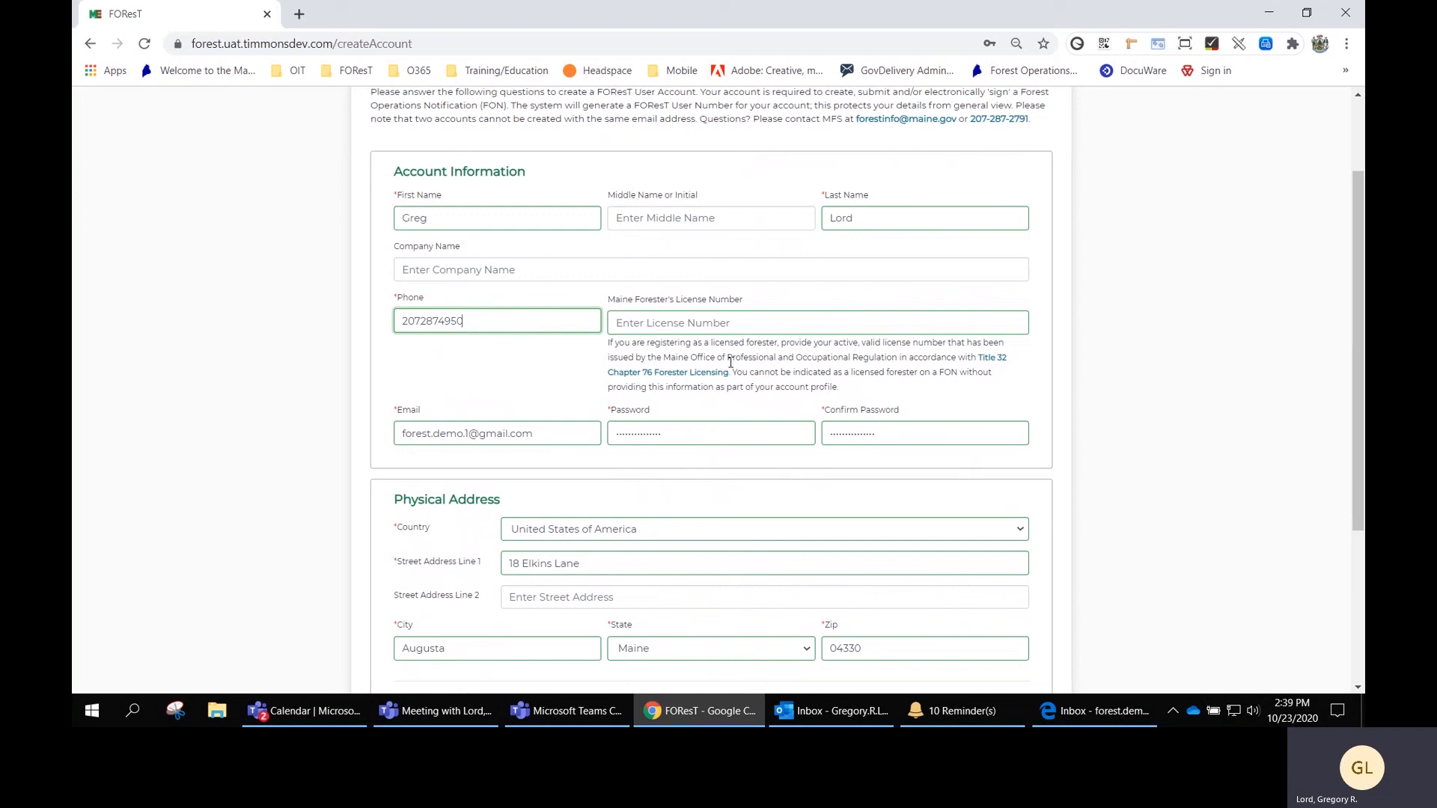
pyautogui.scroll(-3)
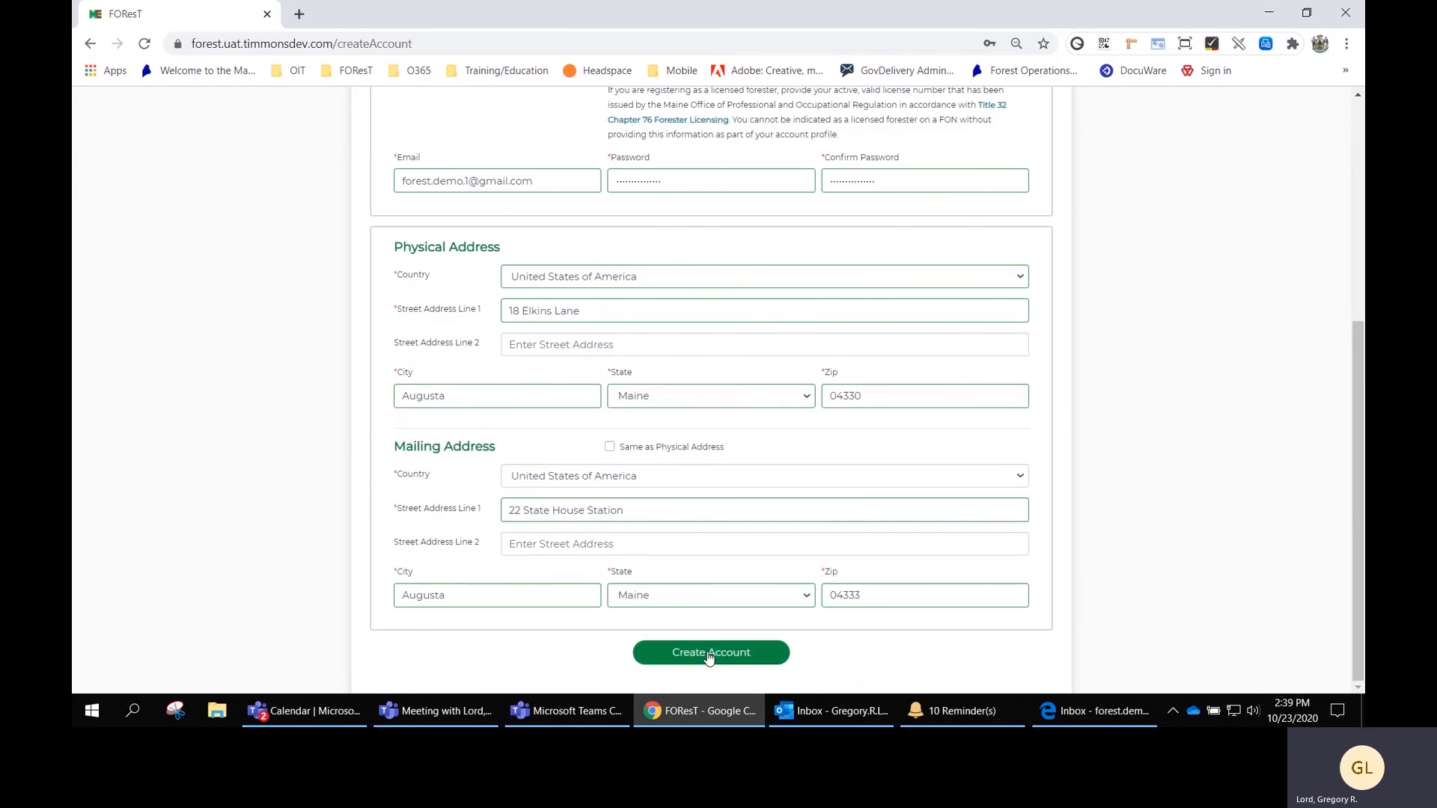
# - Submit the registration and acknowledge the Account Created activation-email notice
pyautogui.click(710, 653)
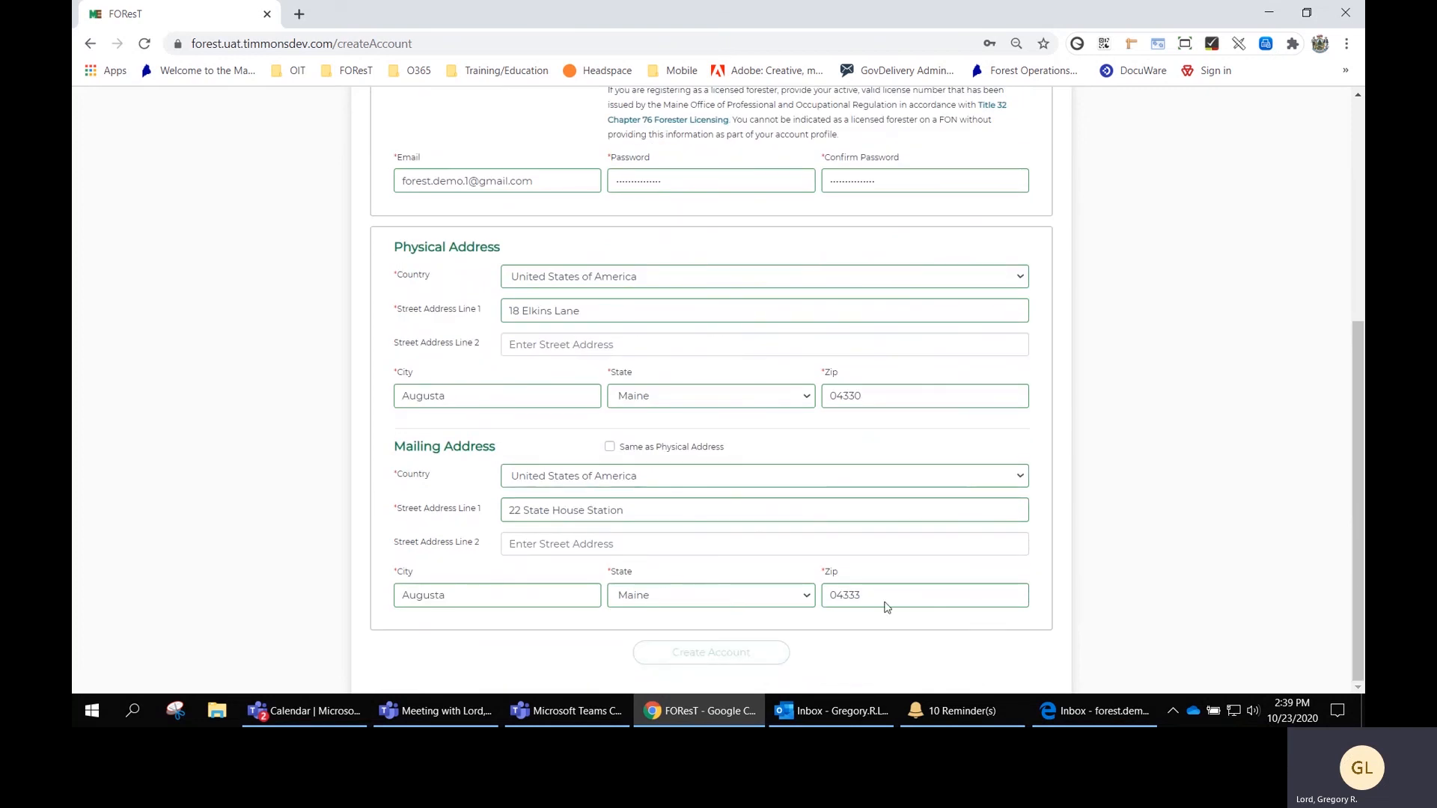
pyautogui.click(710, 652)
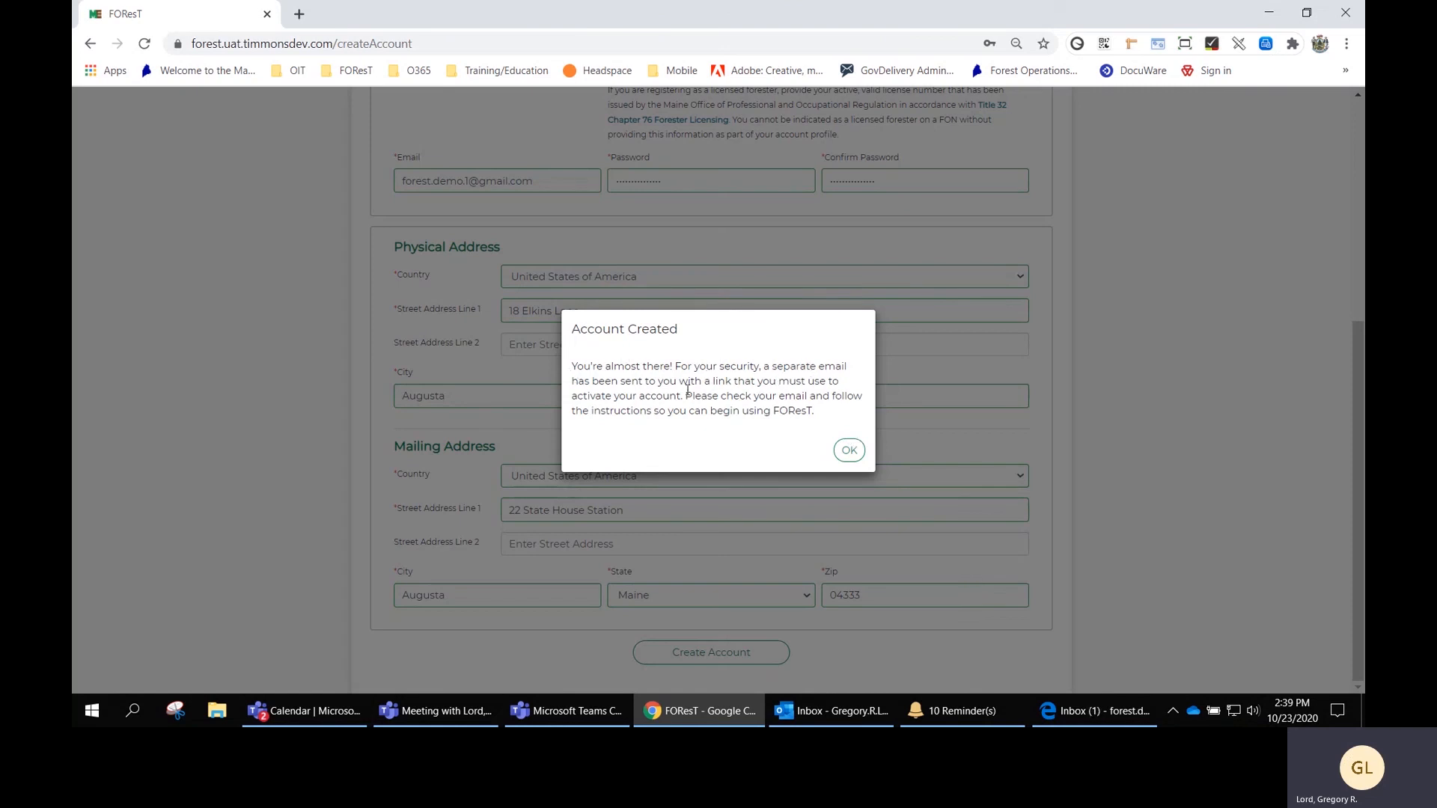
pyautogui.moveTo(742, 381)
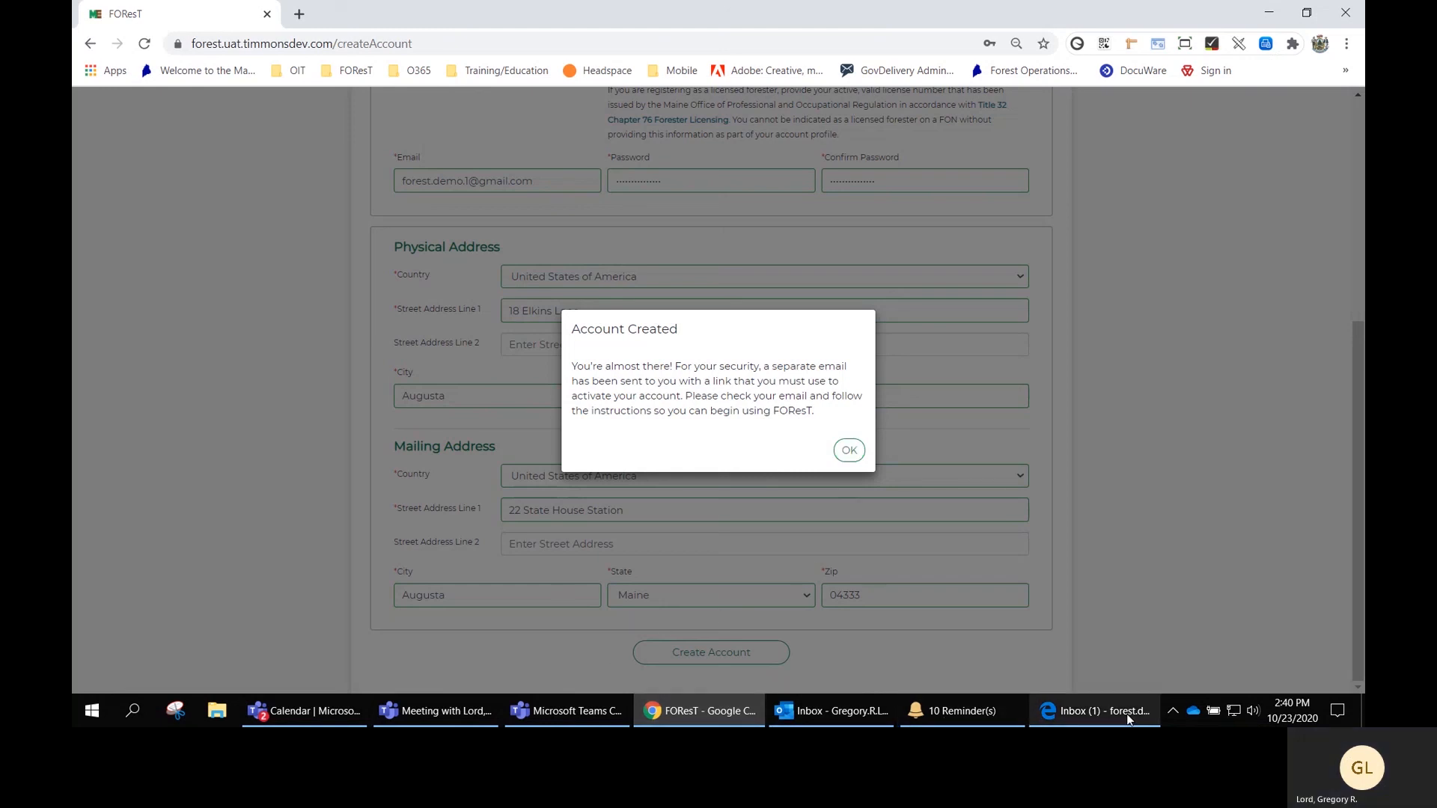
# - In Gmail, open the Confirm FOReST User Account email and highlight the User ID line
pyautogui.click(1094, 710)
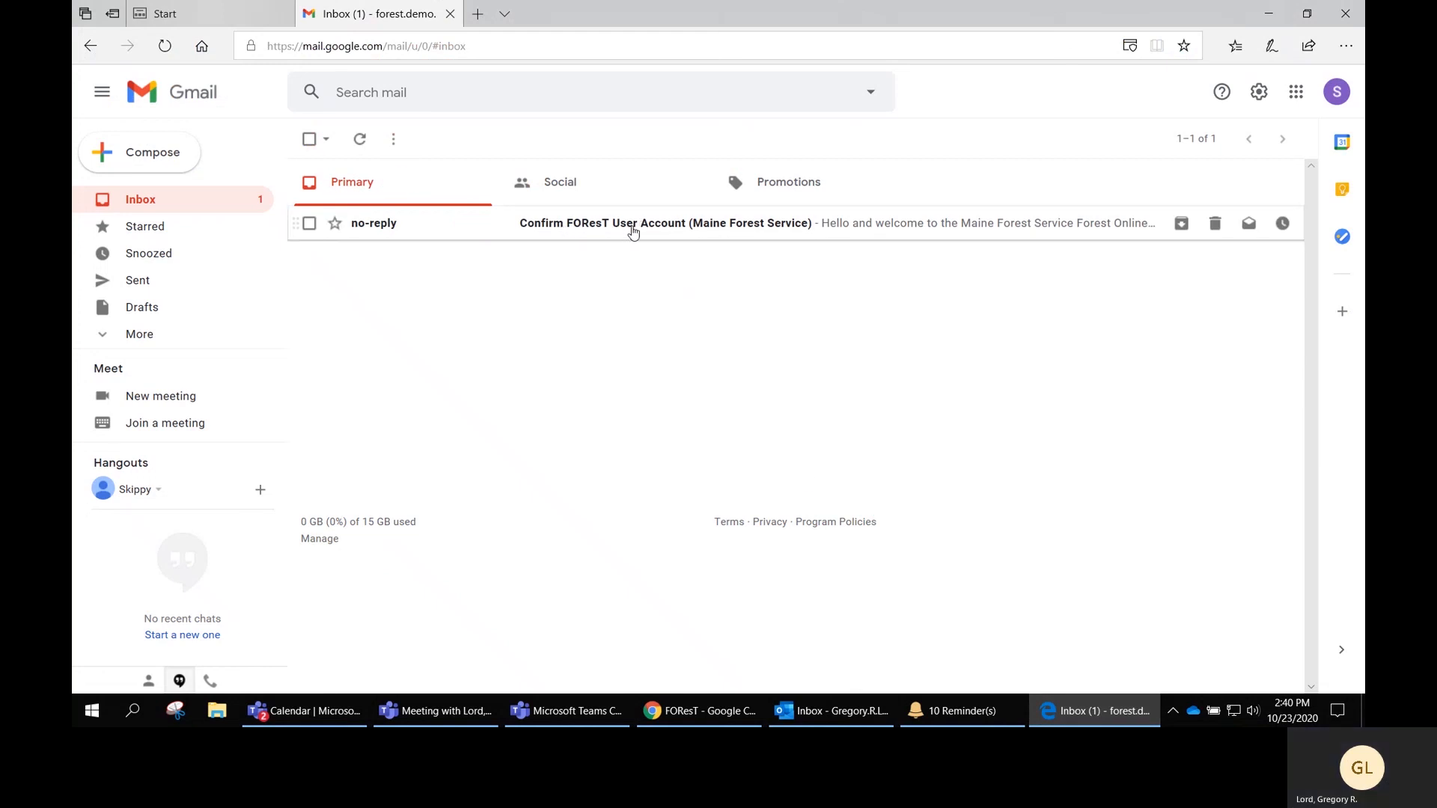
pyautogui.moveTo(661, 227)
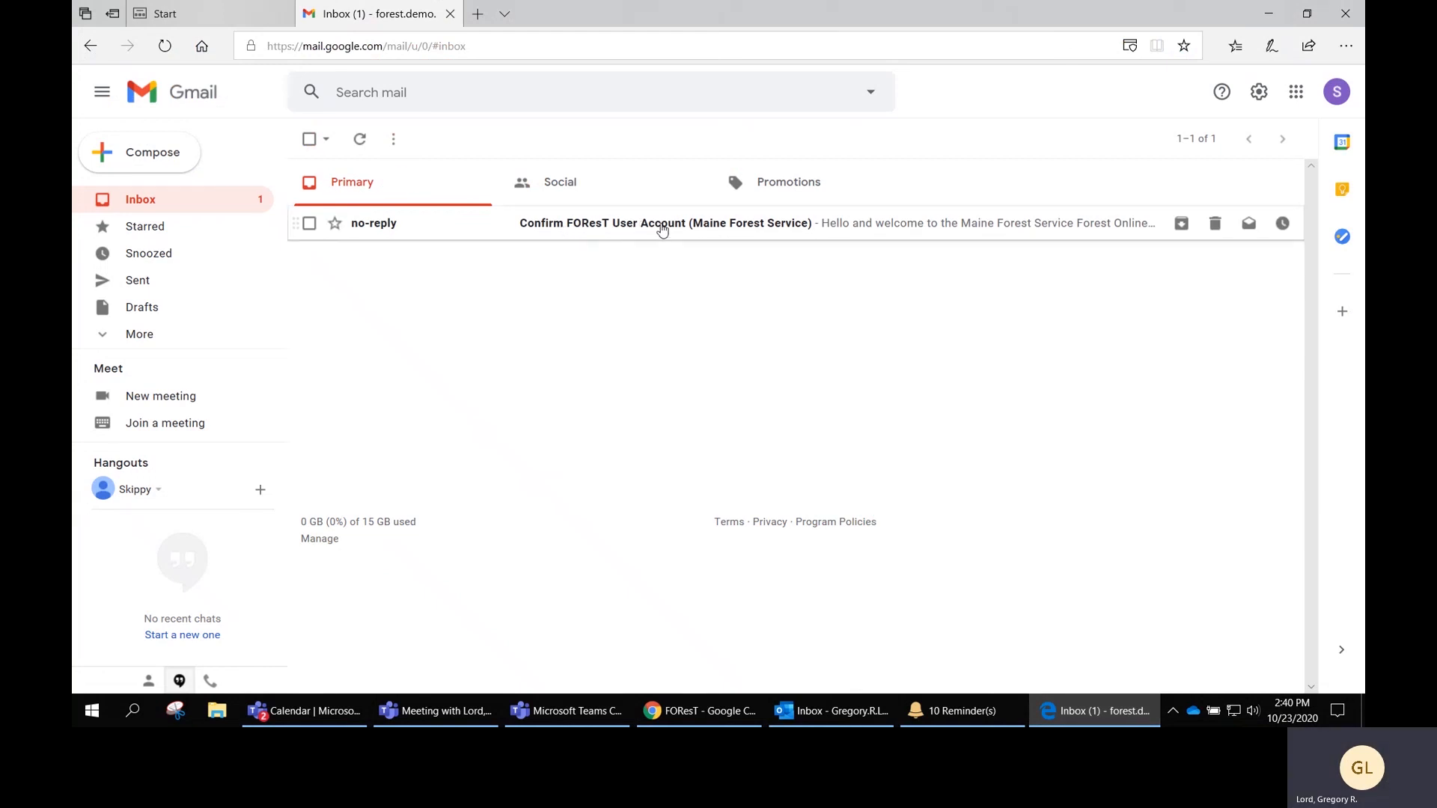
pyautogui.click(663, 223)
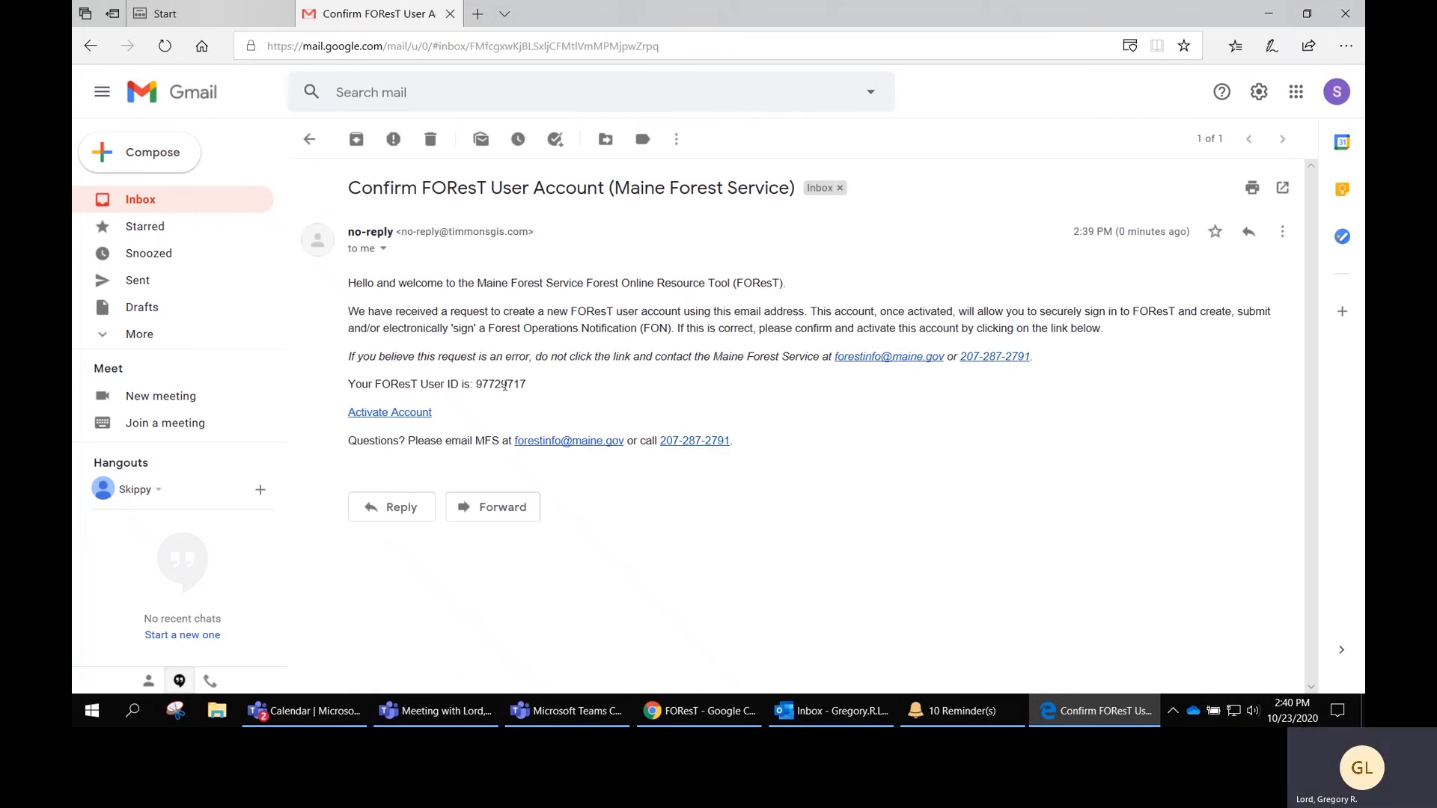
pyautogui.moveTo(374, 385); pyautogui.dragTo(527, 385)
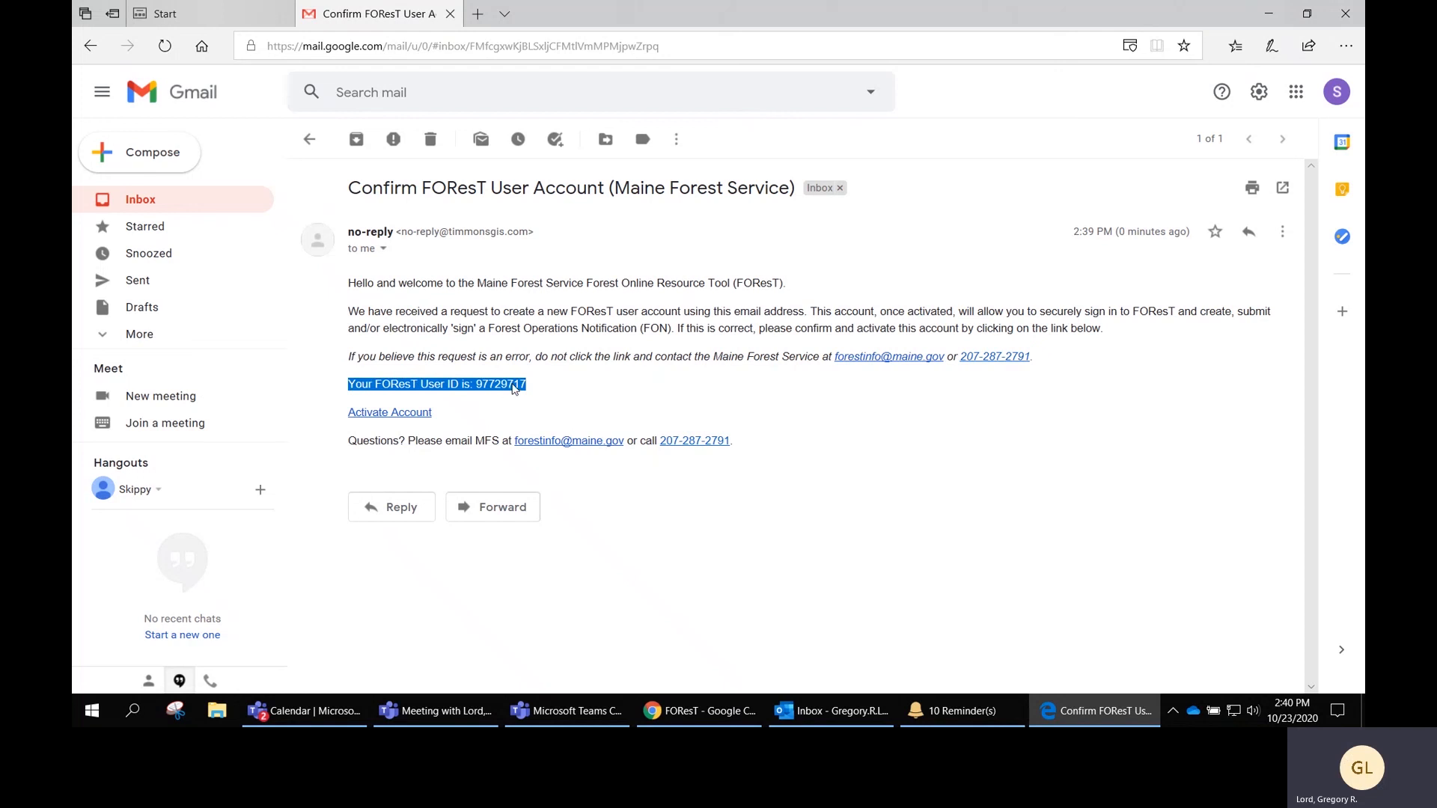
pyautogui.moveTo(509, 385)
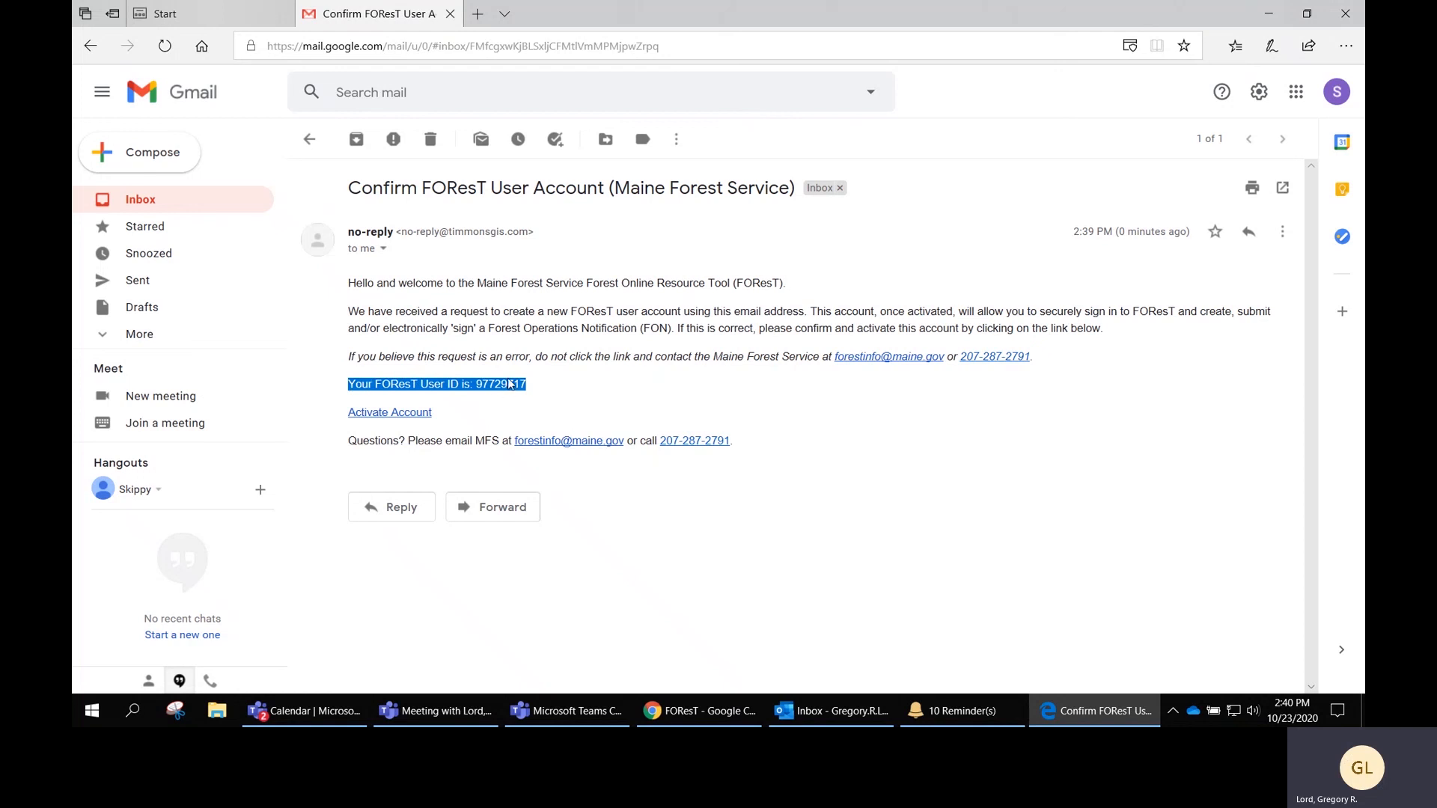
pyautogui.moveTo(508, 395)
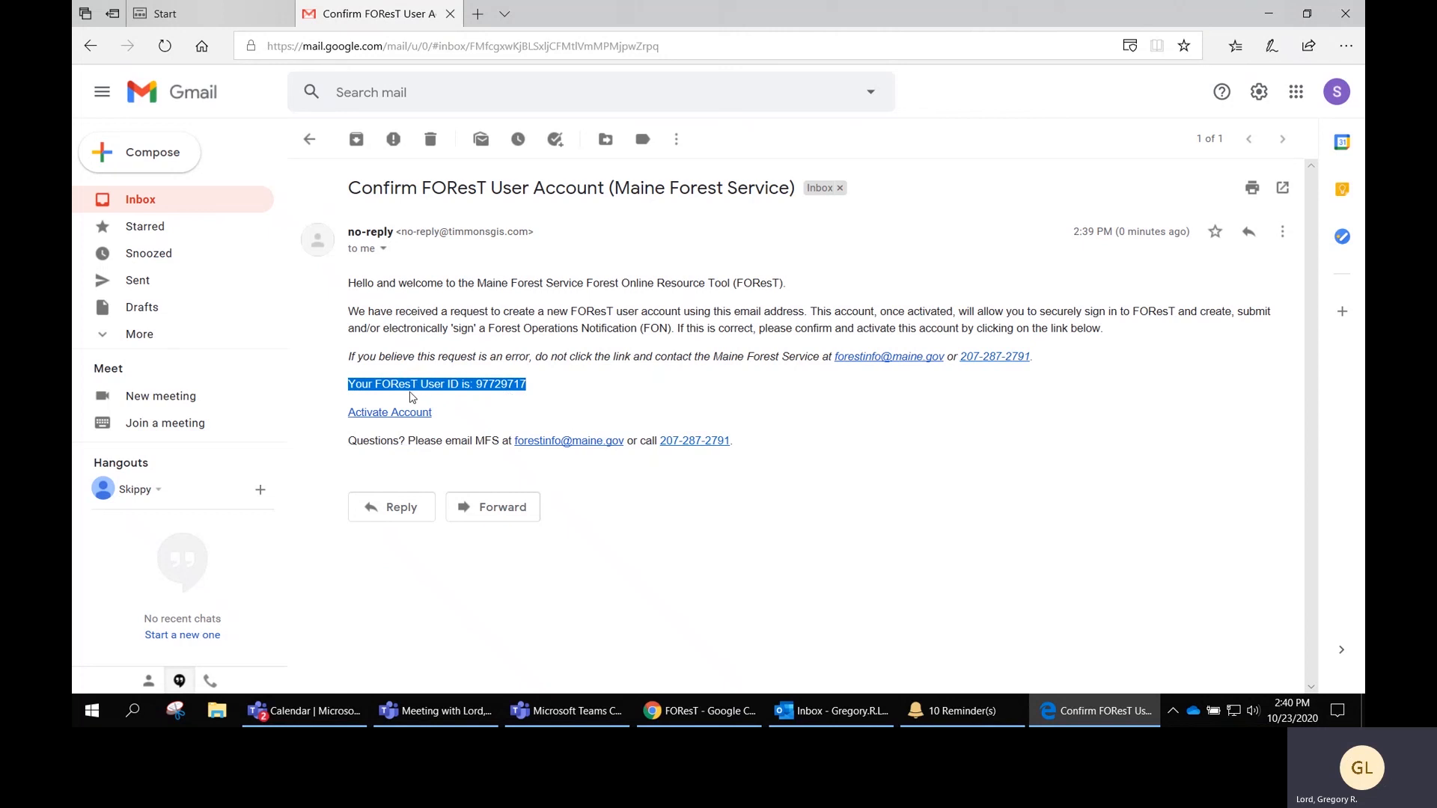
pyautogui.moveTo(497, 406)
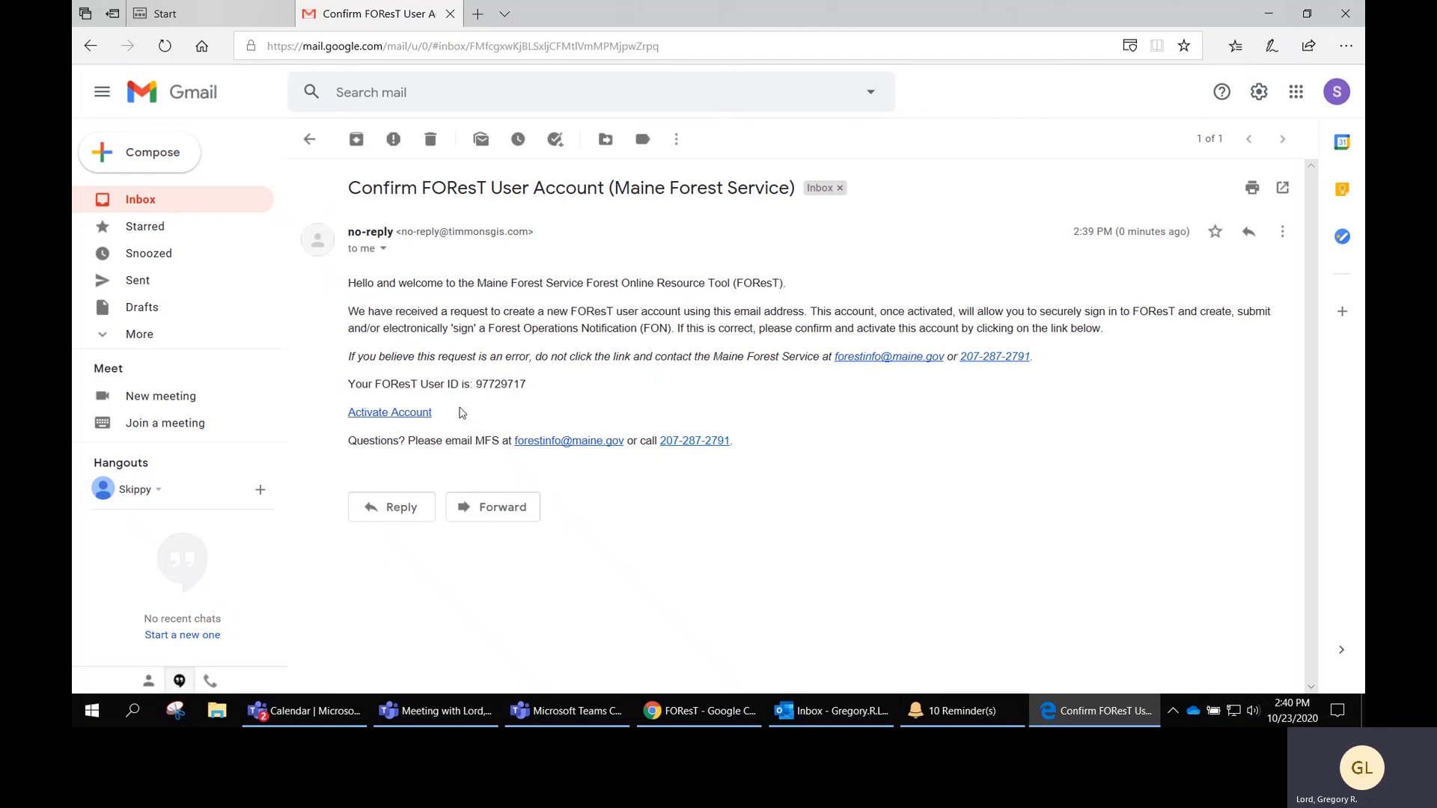
pyautogui.moveTo(502, 383)
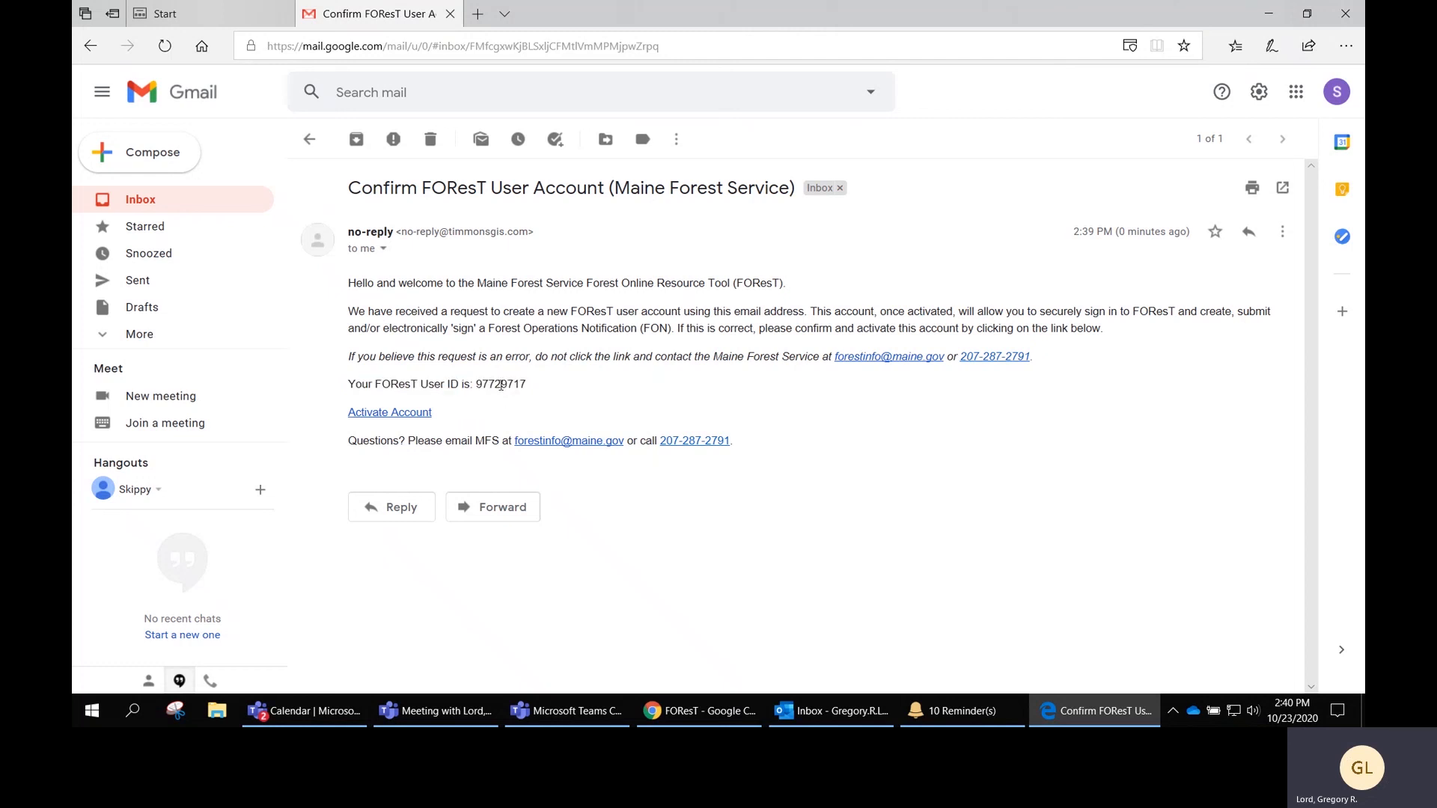
pyautogui.moveTo(398, 416)
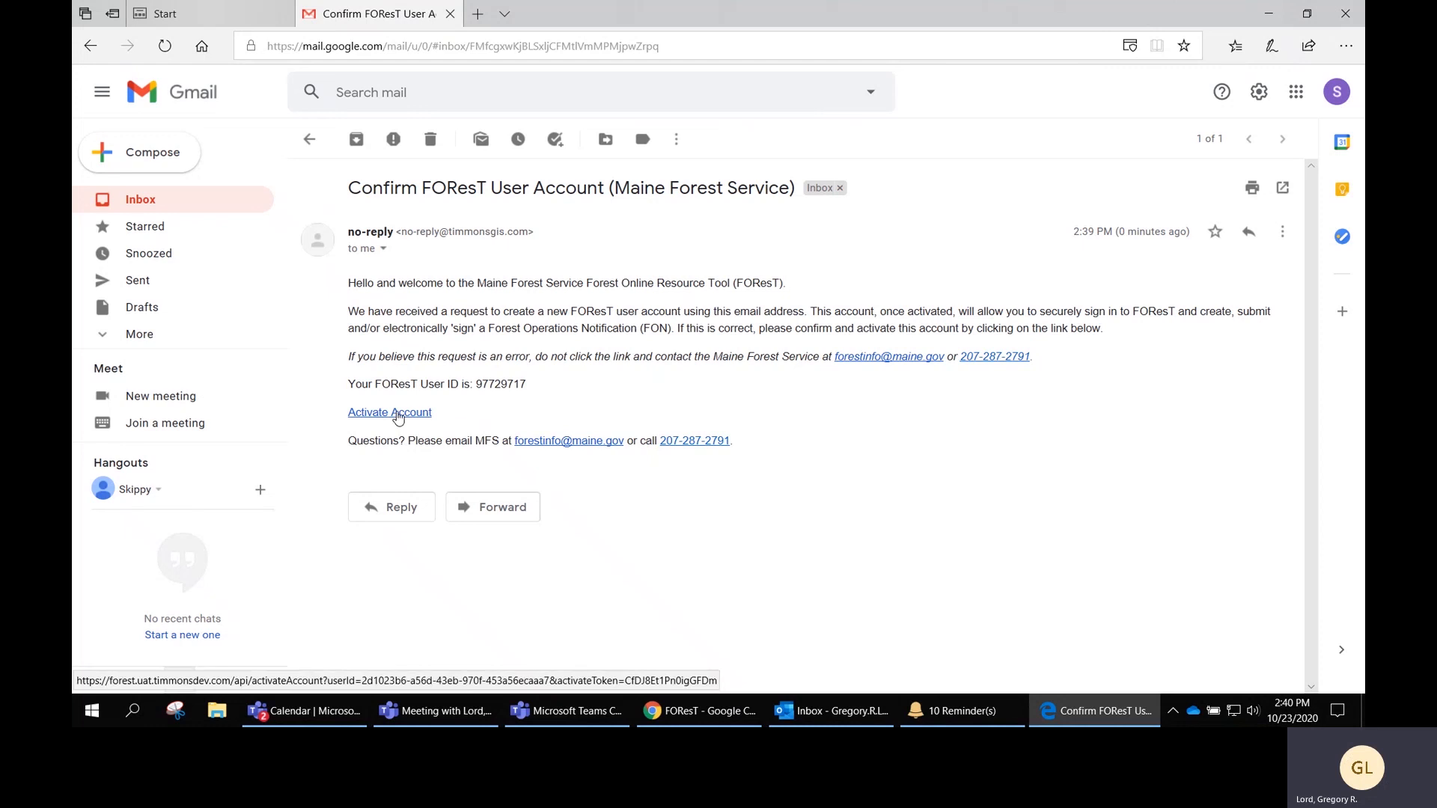
pyautogui.moveTo(395, 416)
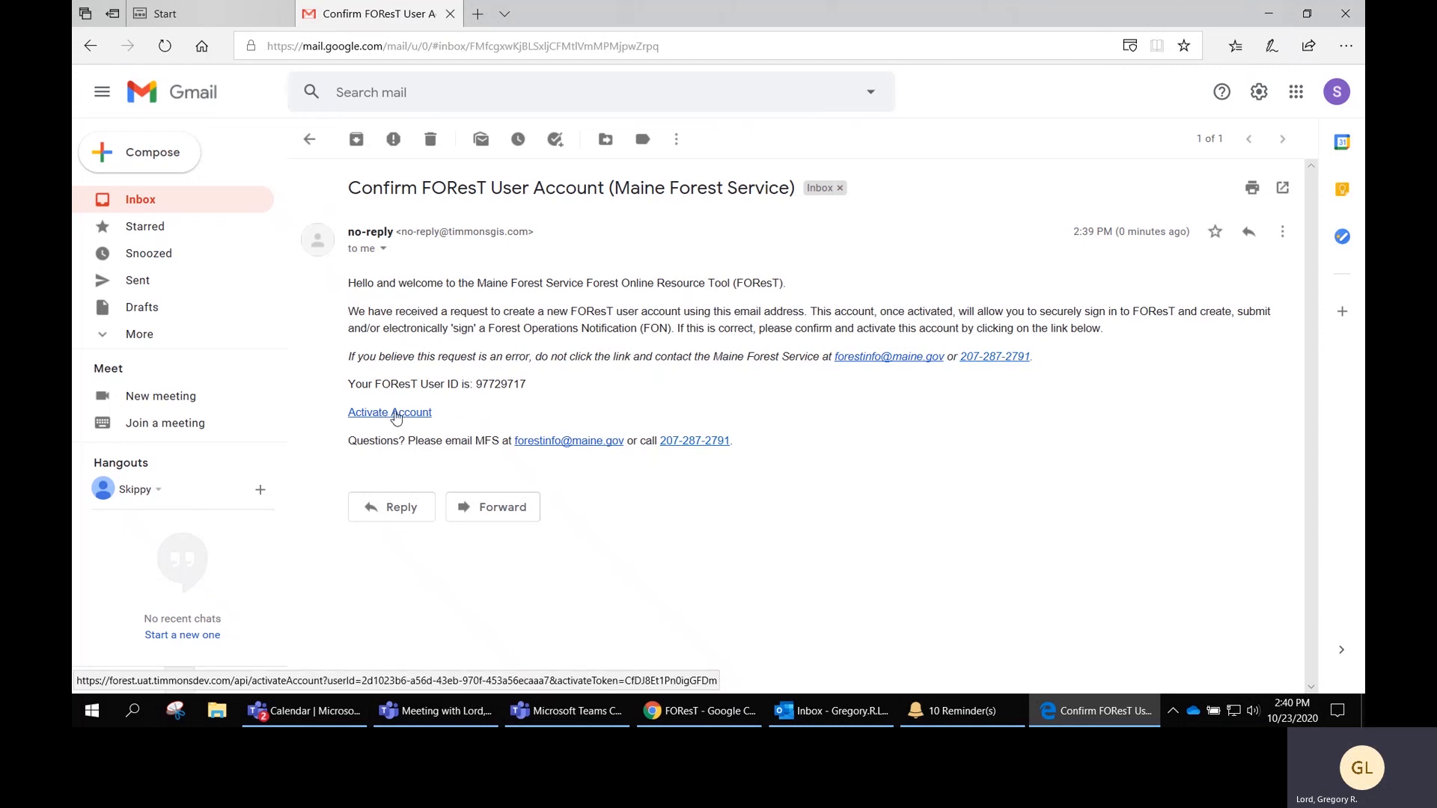
# - Activate the account, then sign in with the Gmail address and password to reach the dashboard
pyautogui.click(390, 413)
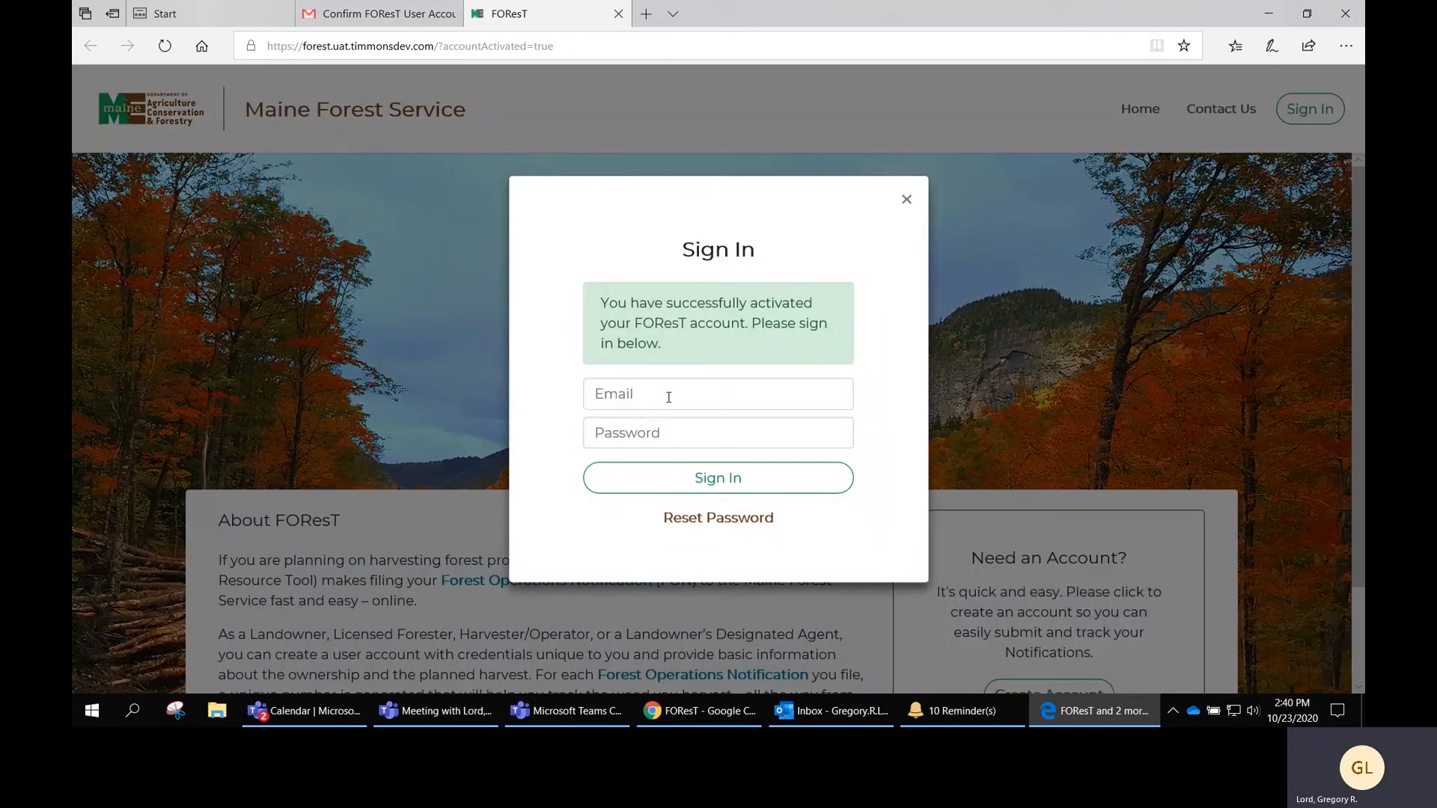
pyautogui.click(718, 394)
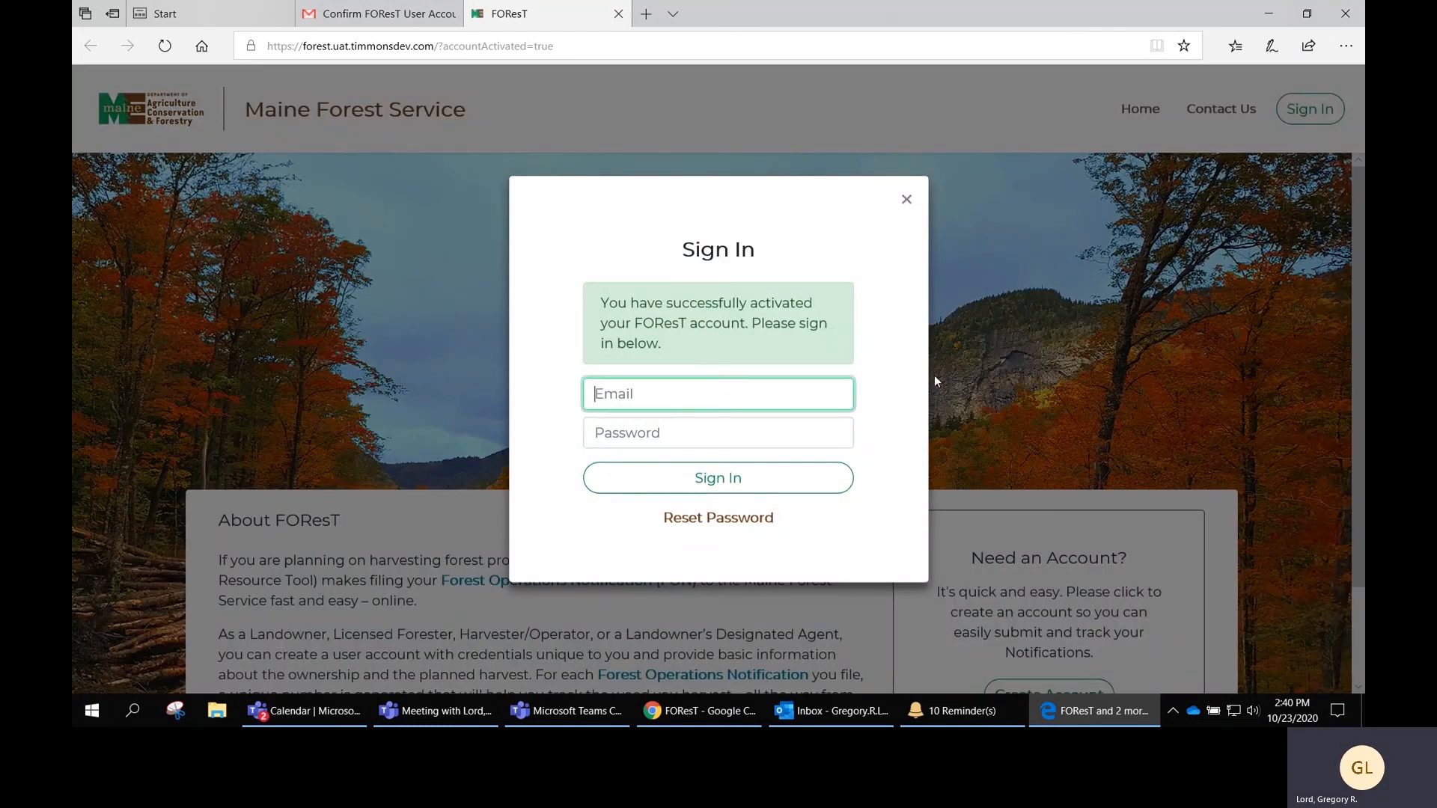
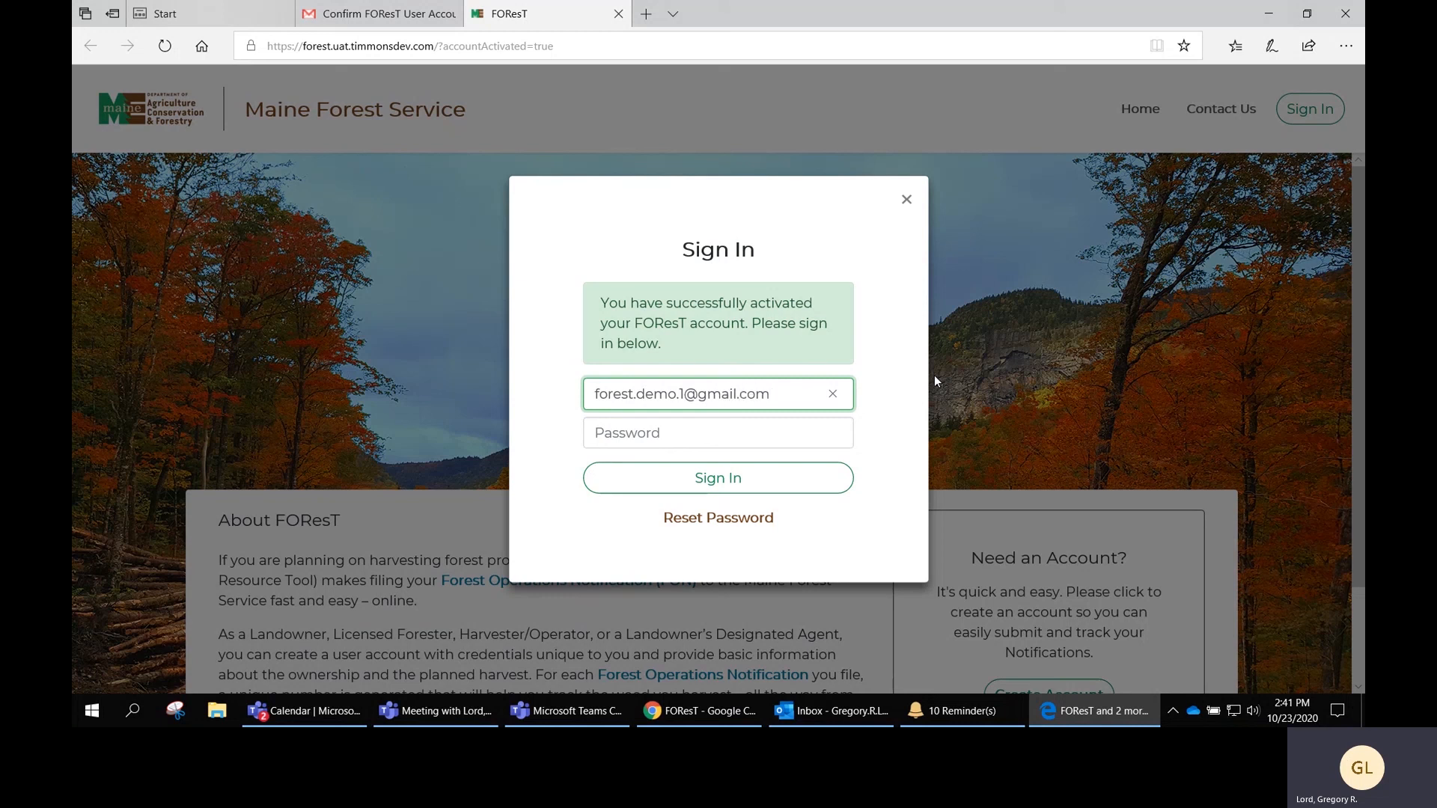
pyautogui.write('•')
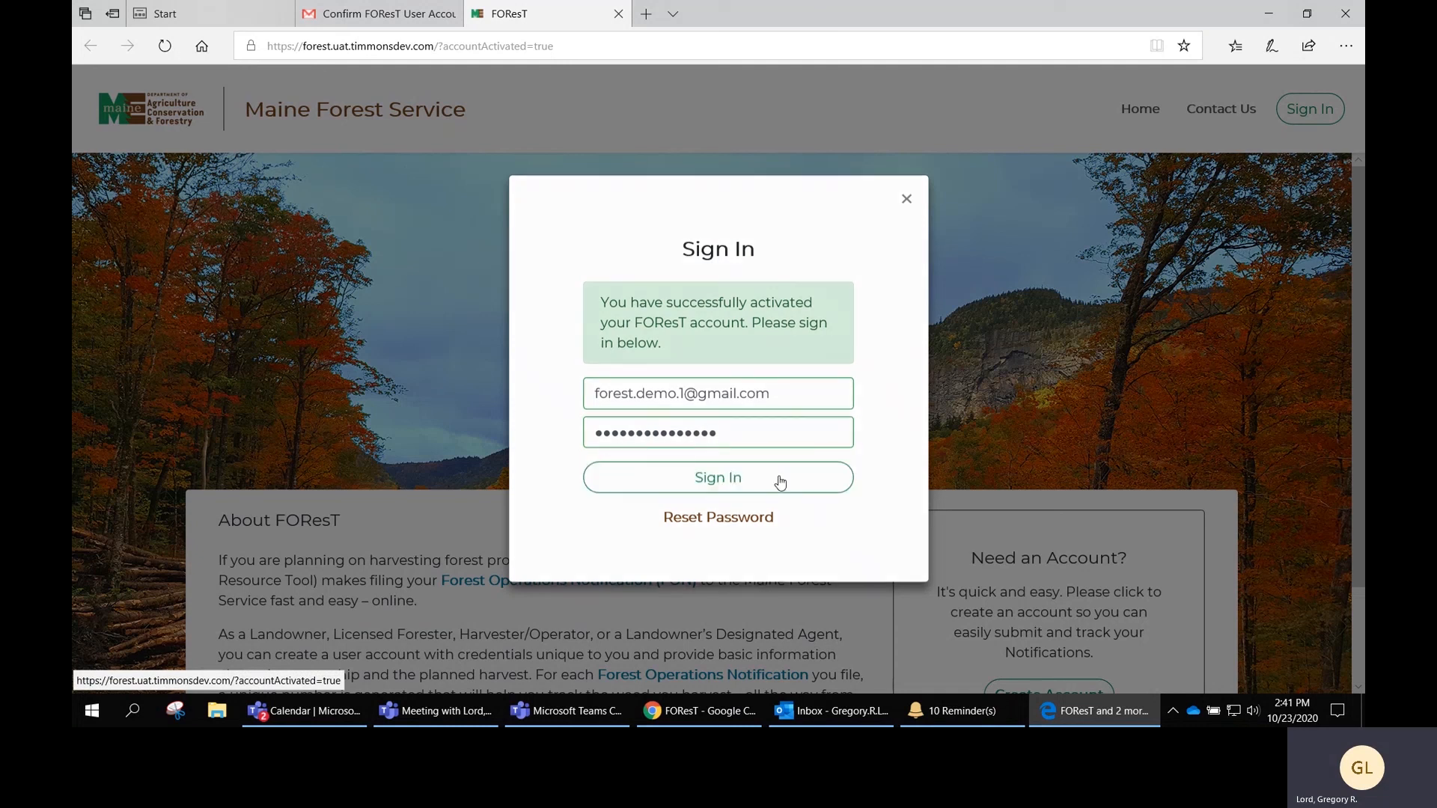
pyautogui.click(719, 478)
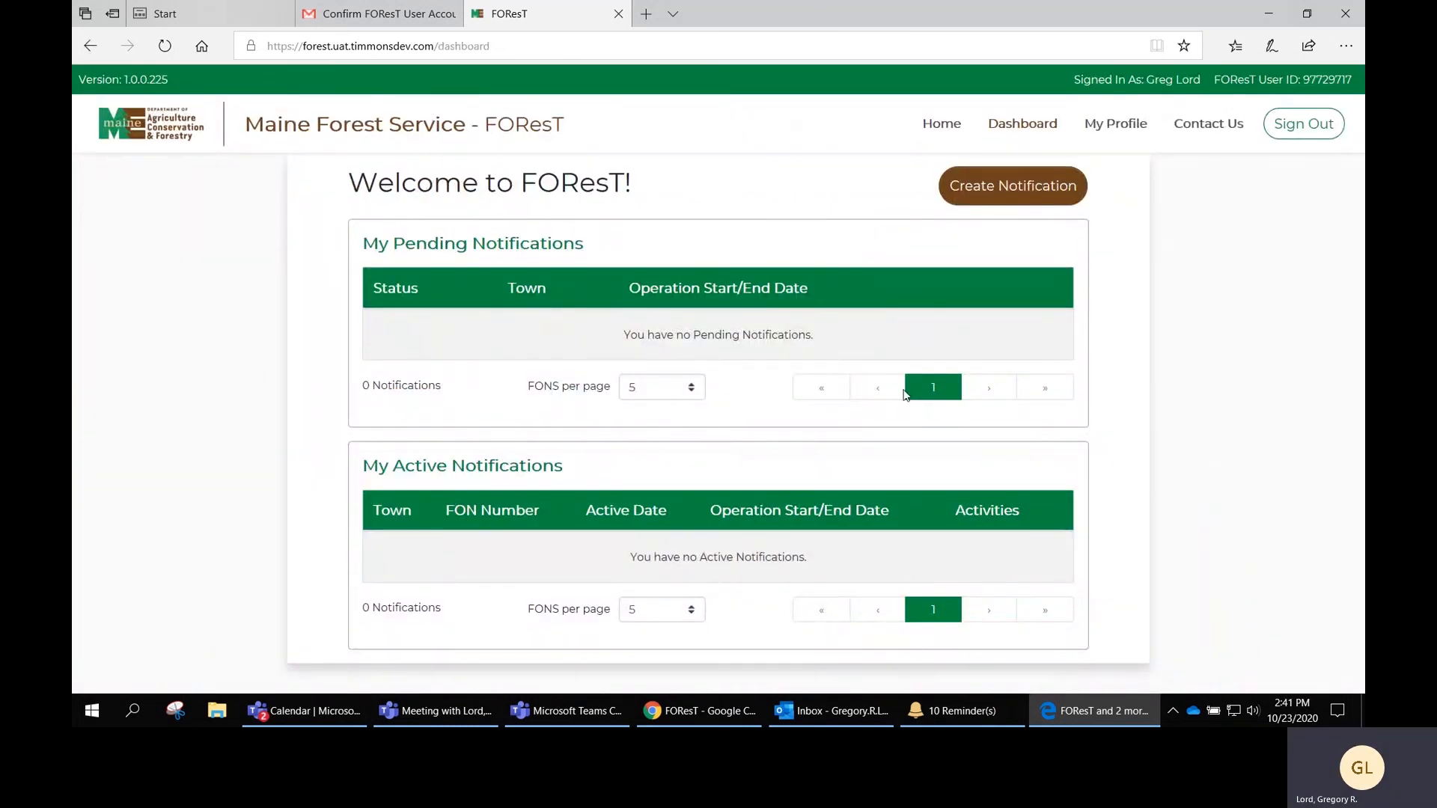